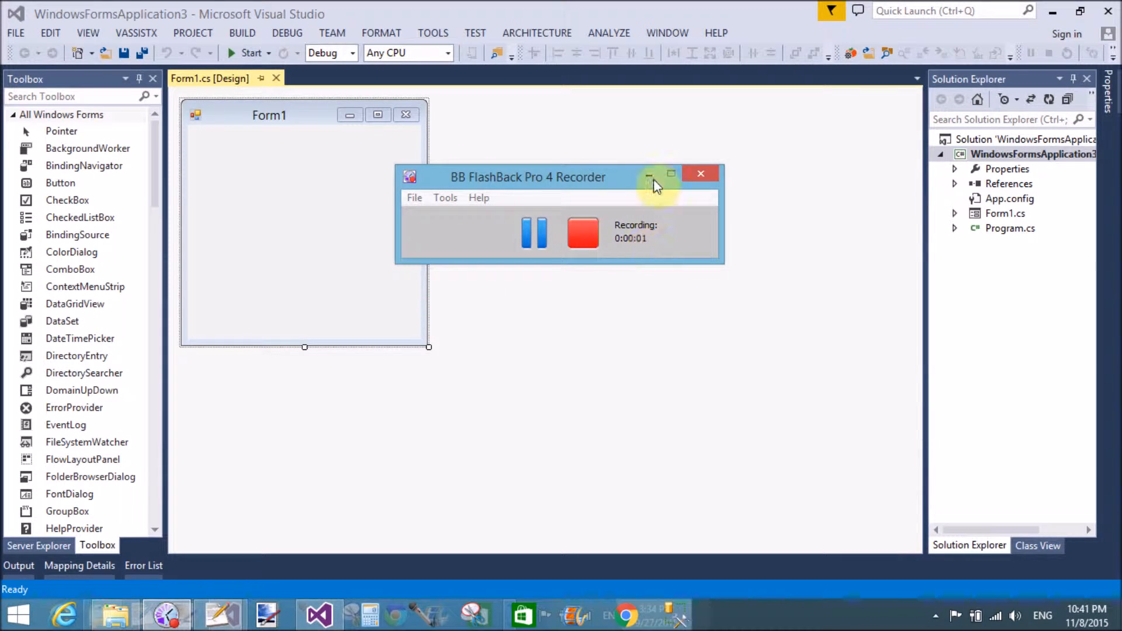
- Add an ADO.NET Entity Data Model item named Model1 to the project
click(649, 175)
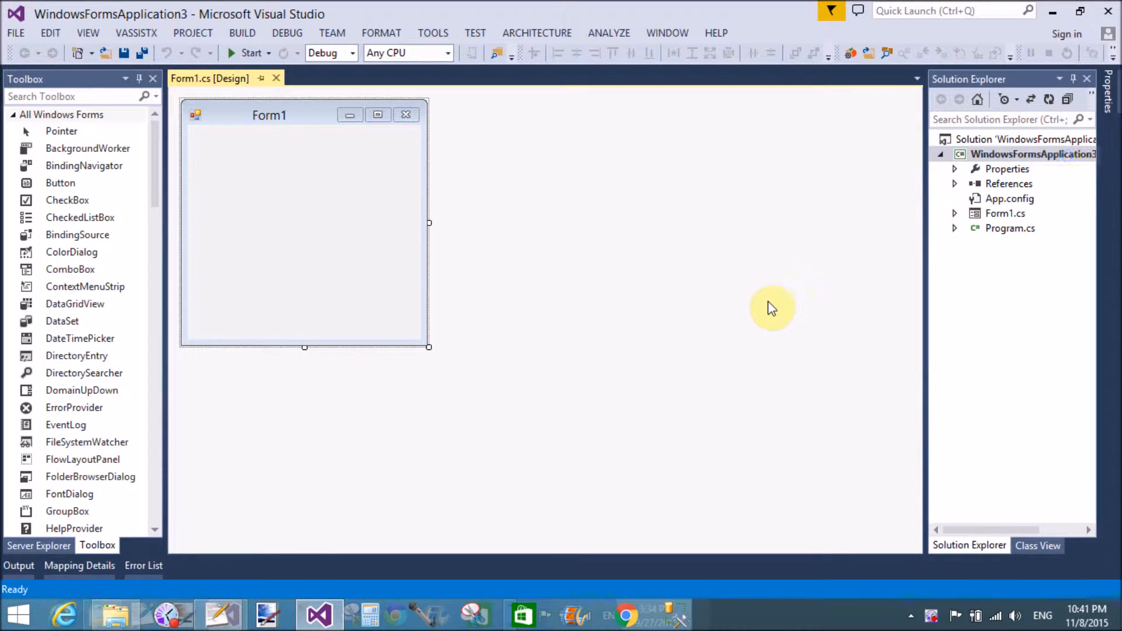
right_click(1033, 154)
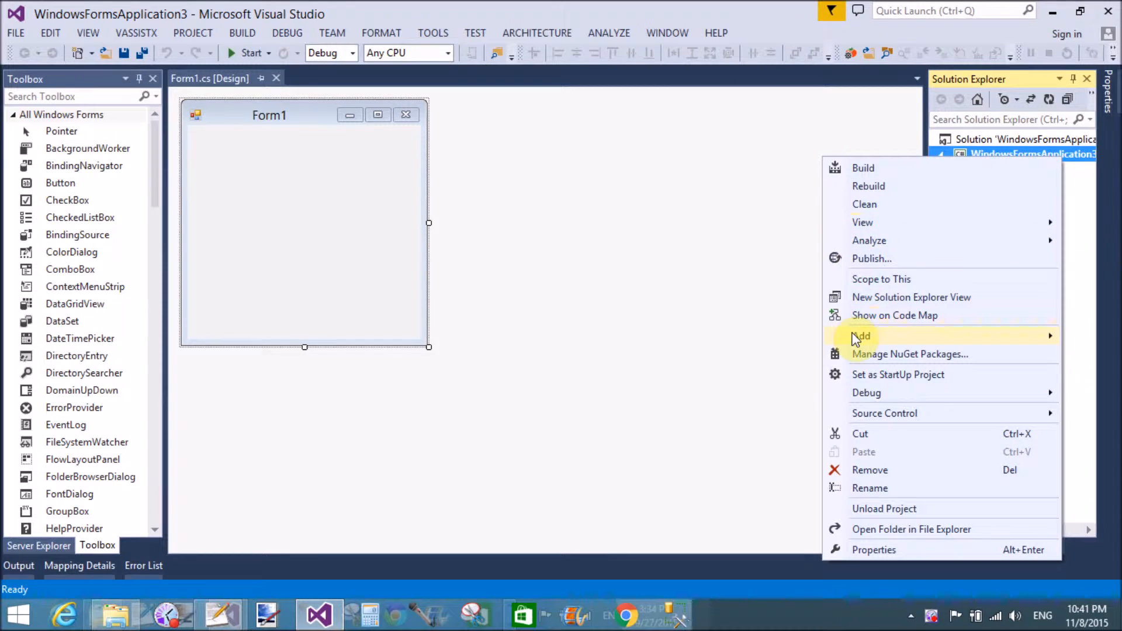
click(861, 336)
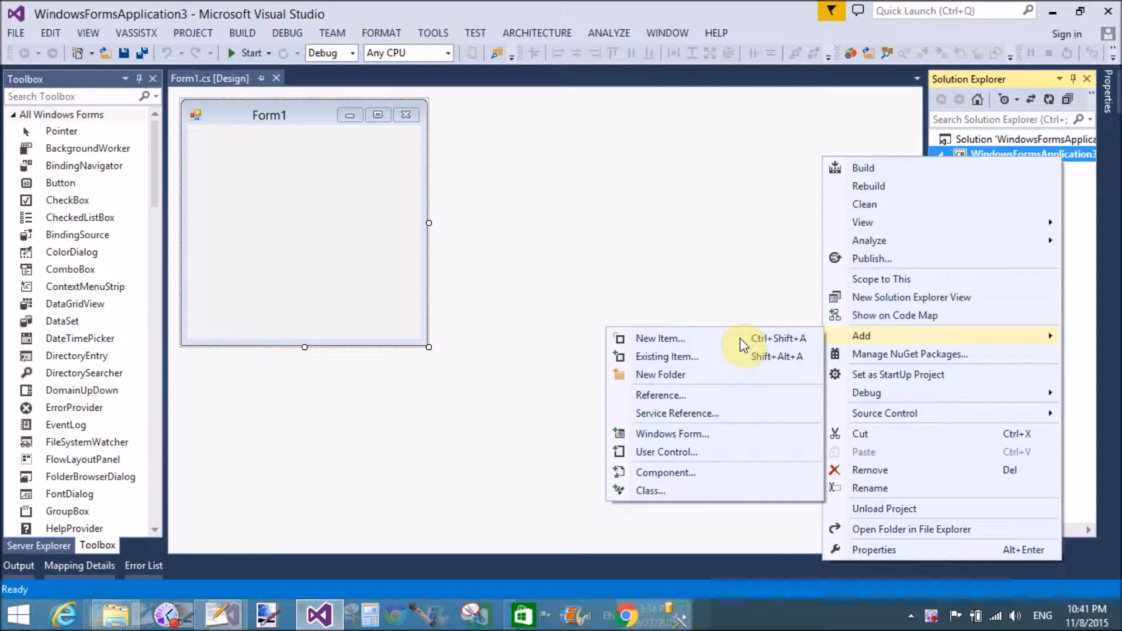
click(659, 338)
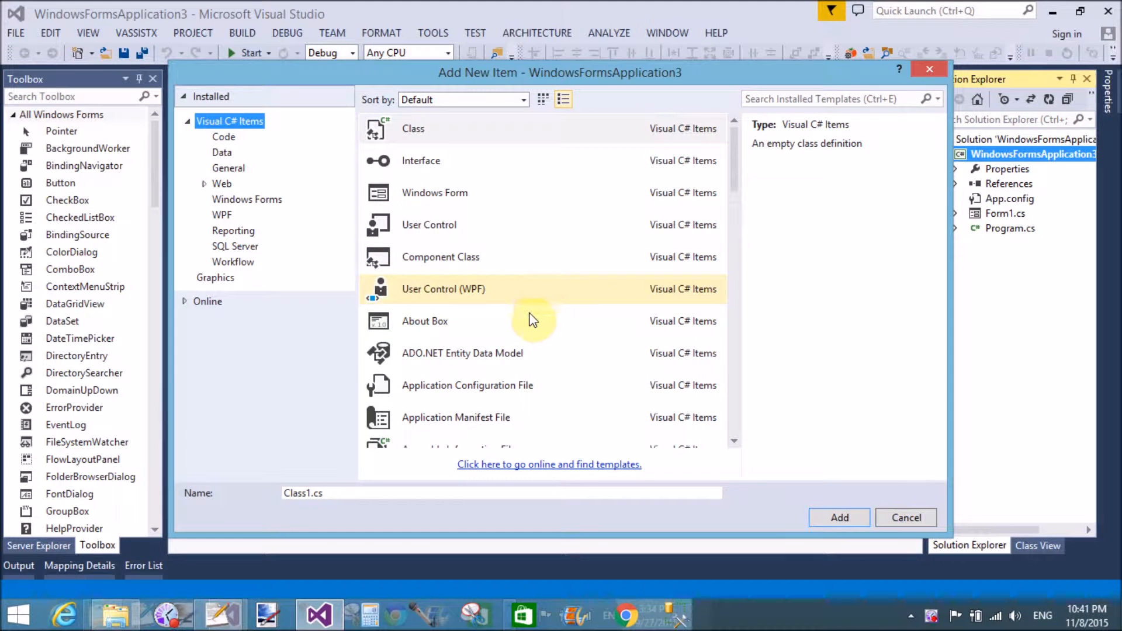
click(462, 353)
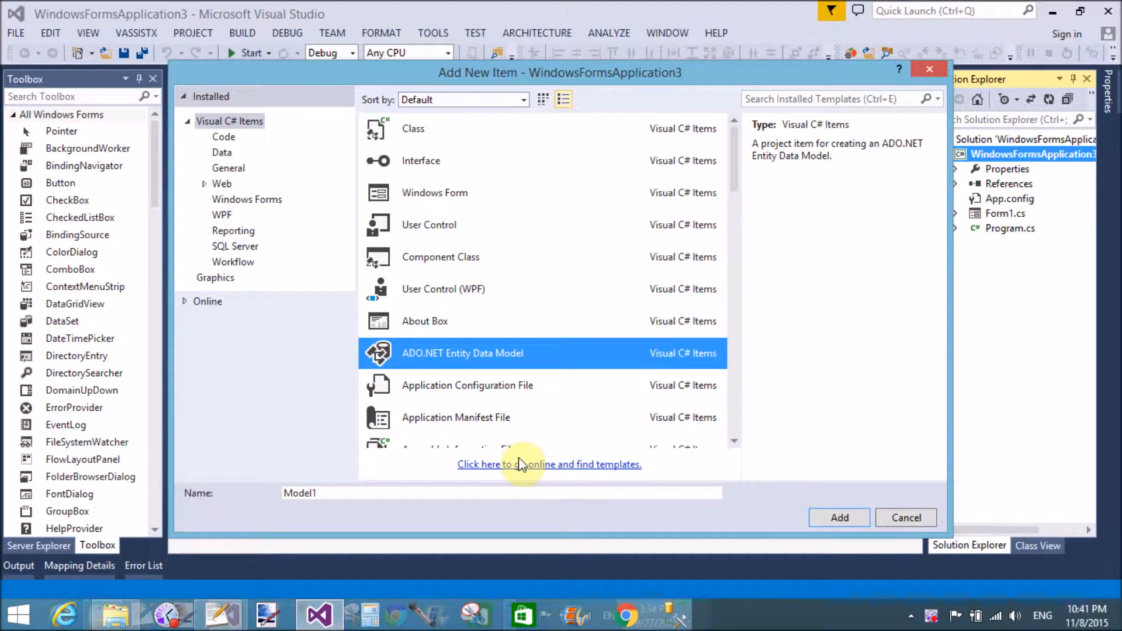
click(905, 517)
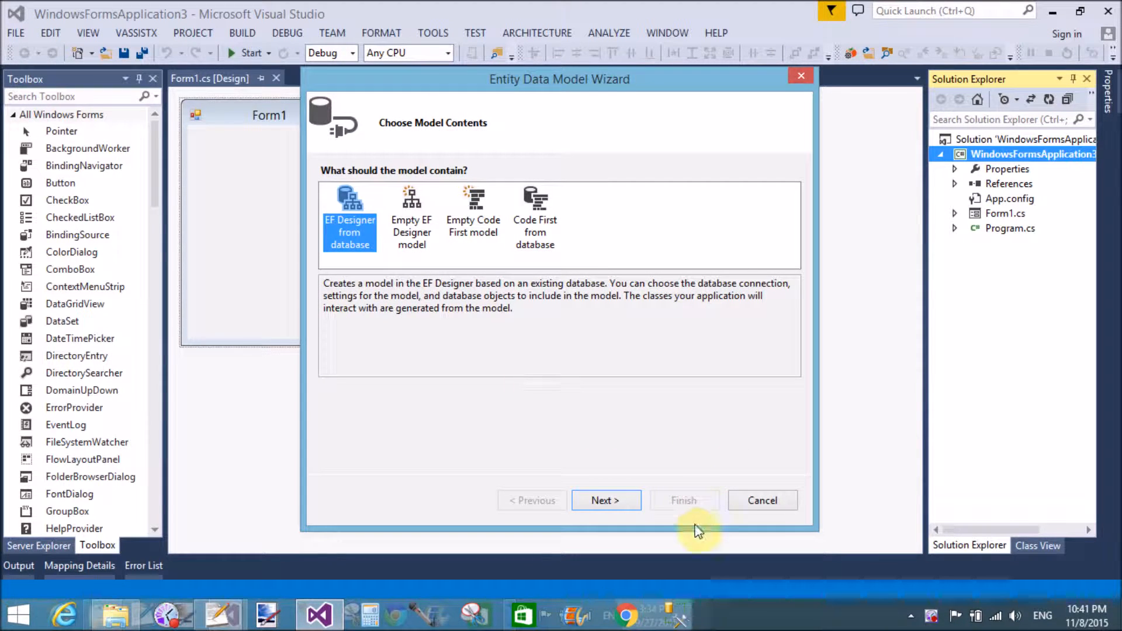
- Keep EF Designer from database and begin a new data connection
click(606, 501)
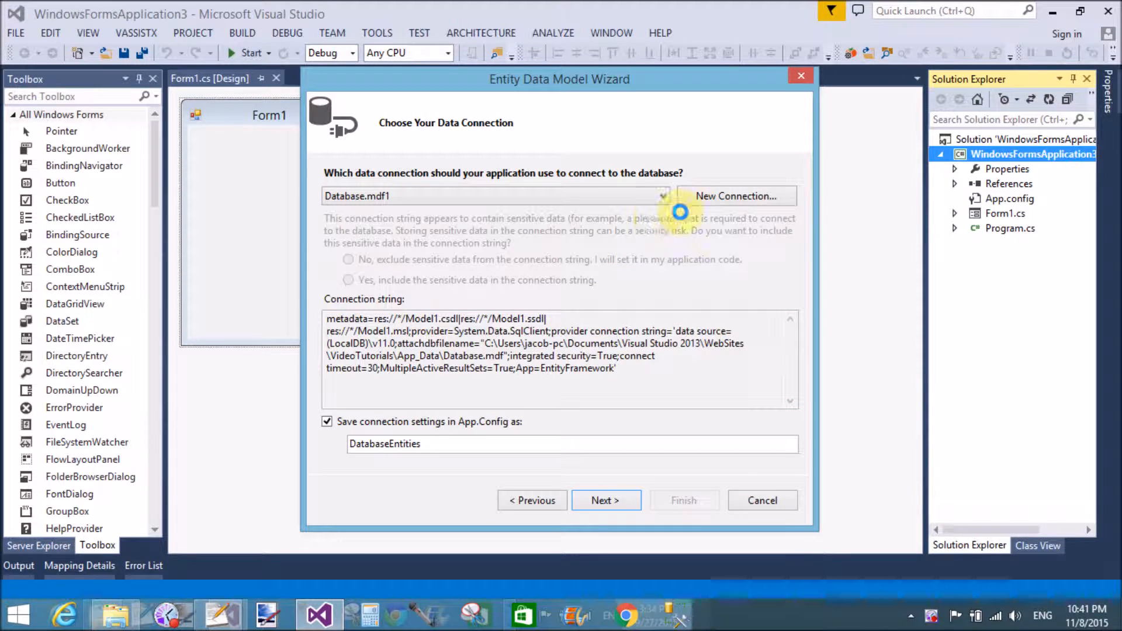
mouse_move(705, 204)
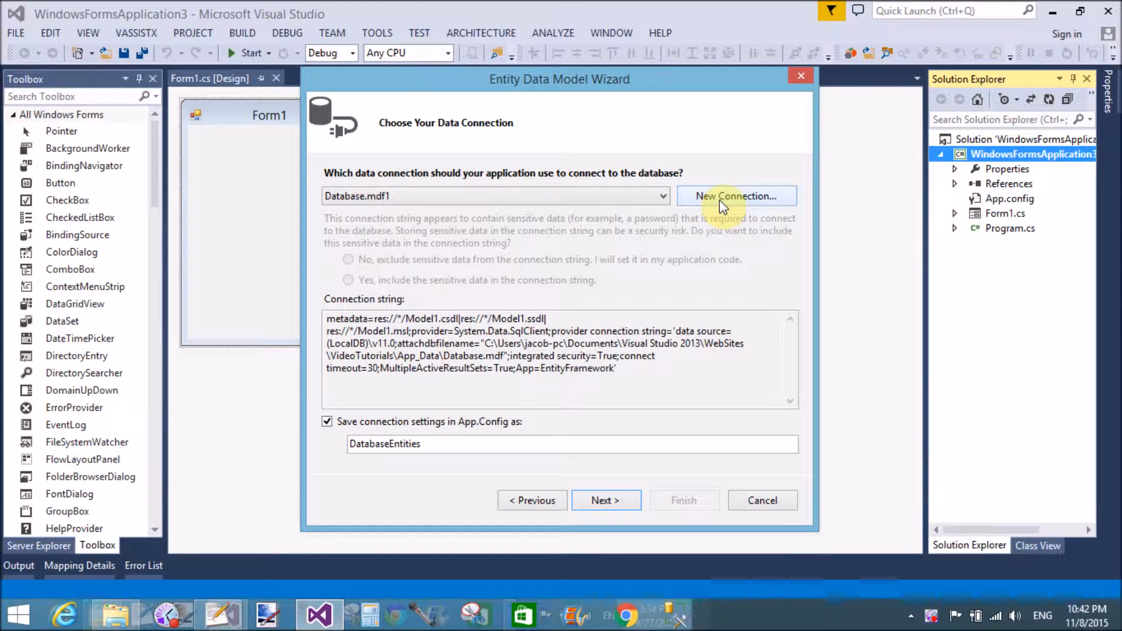
click(736, 196)
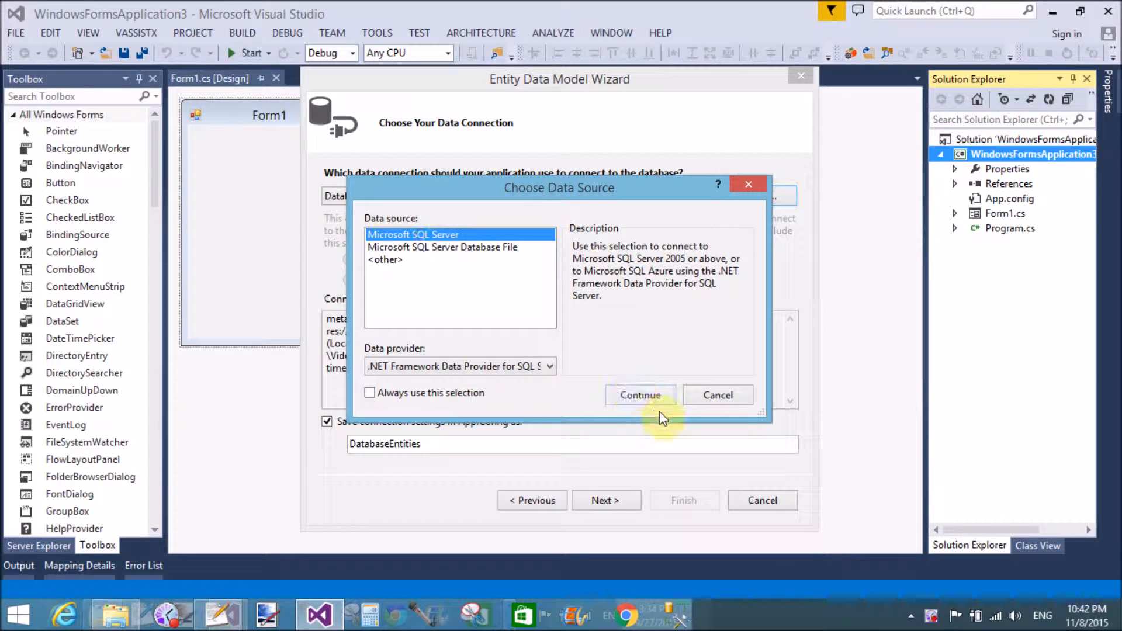
- Connect to the BankingSystem database on SQL Server, saving settings as BankingSystemEntities
click(639, 395)
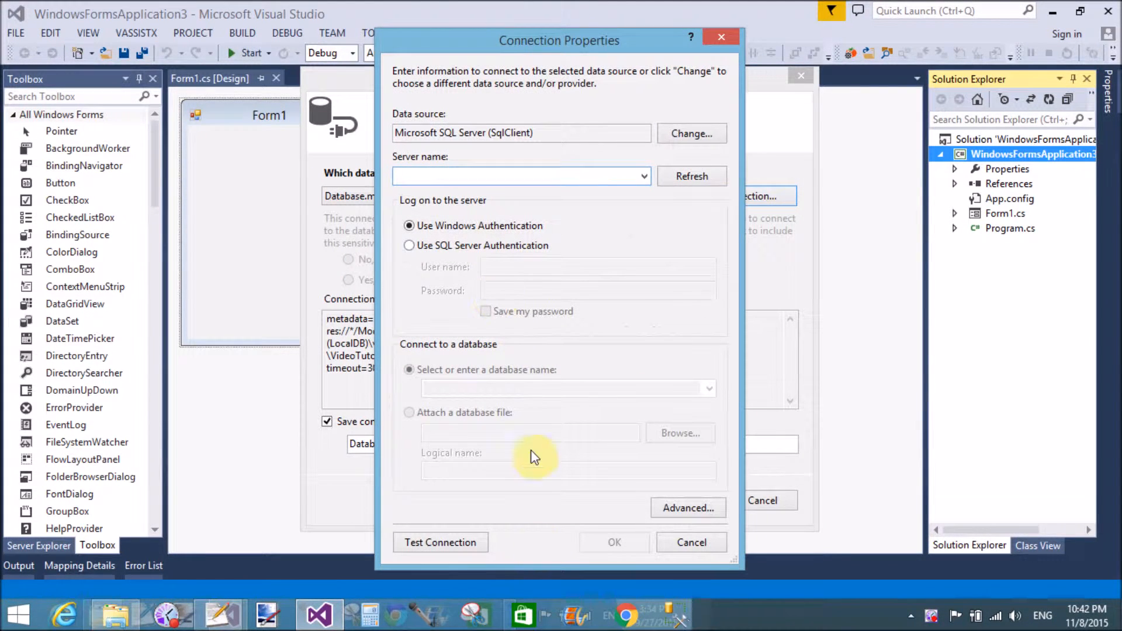
text(jacob)
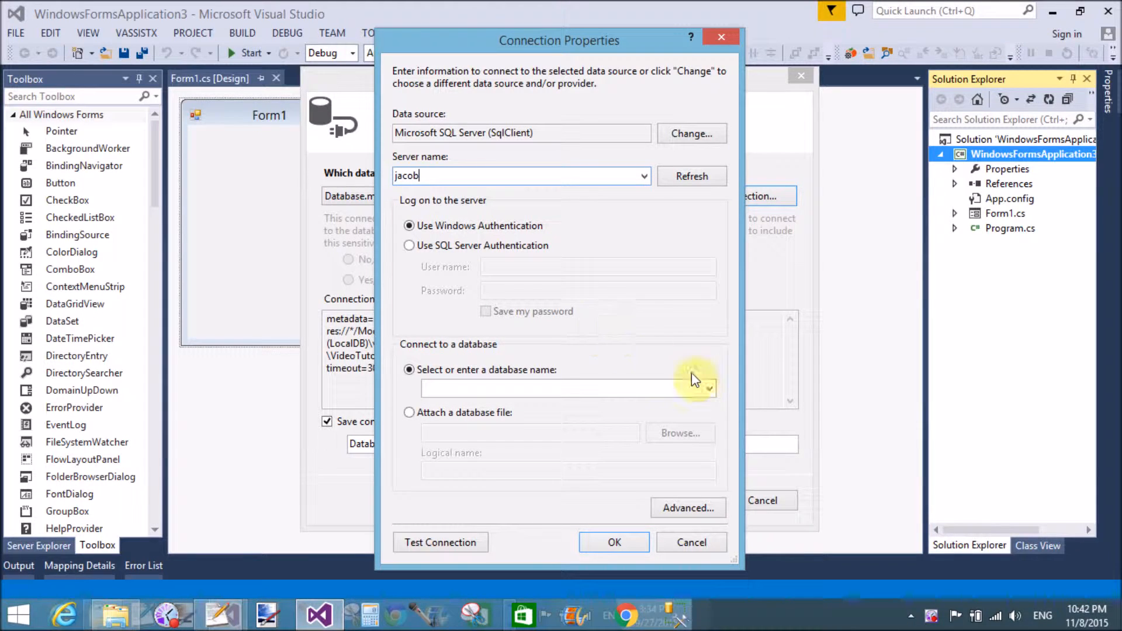
click(708, 388)
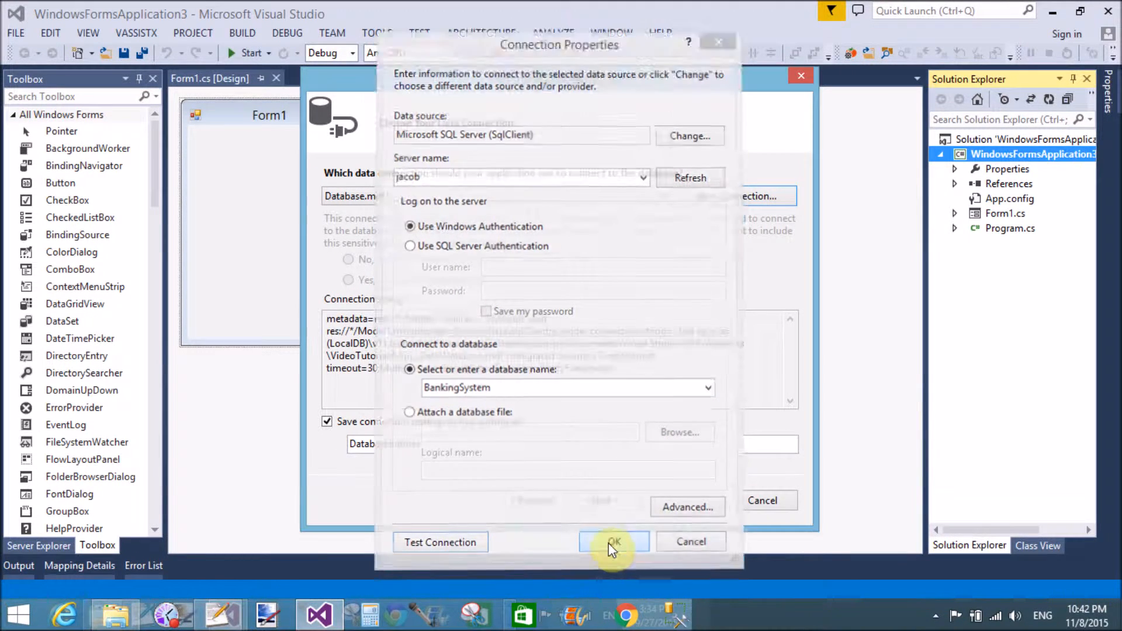
click(614, 542)
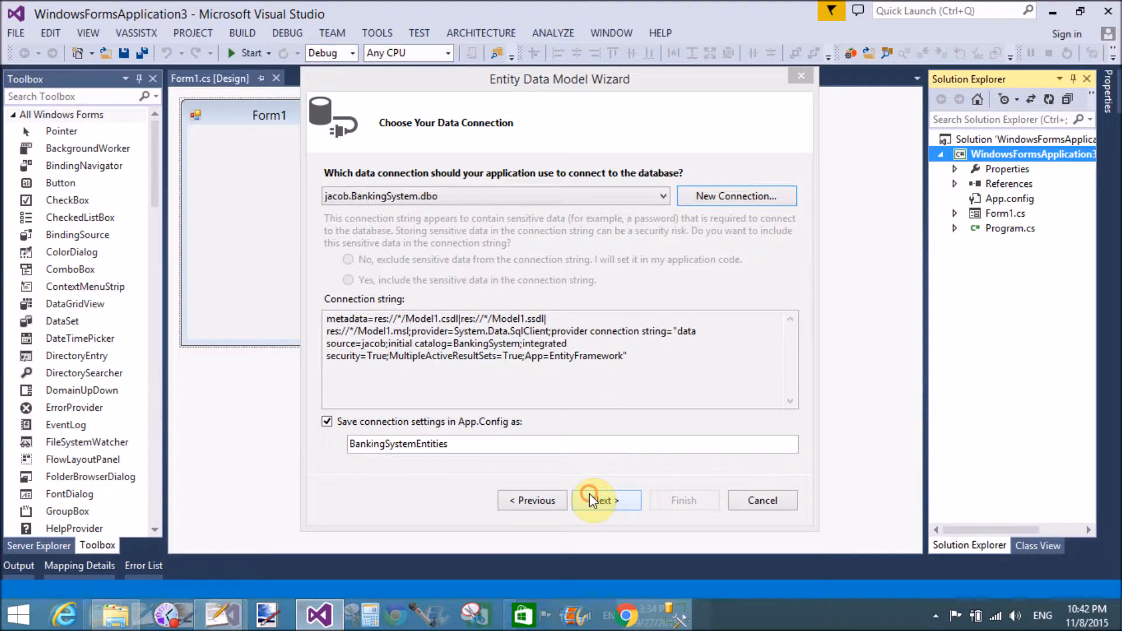
- Choose Entity Framework 6.x and check only the dbo userAccount table
click(605, 500)
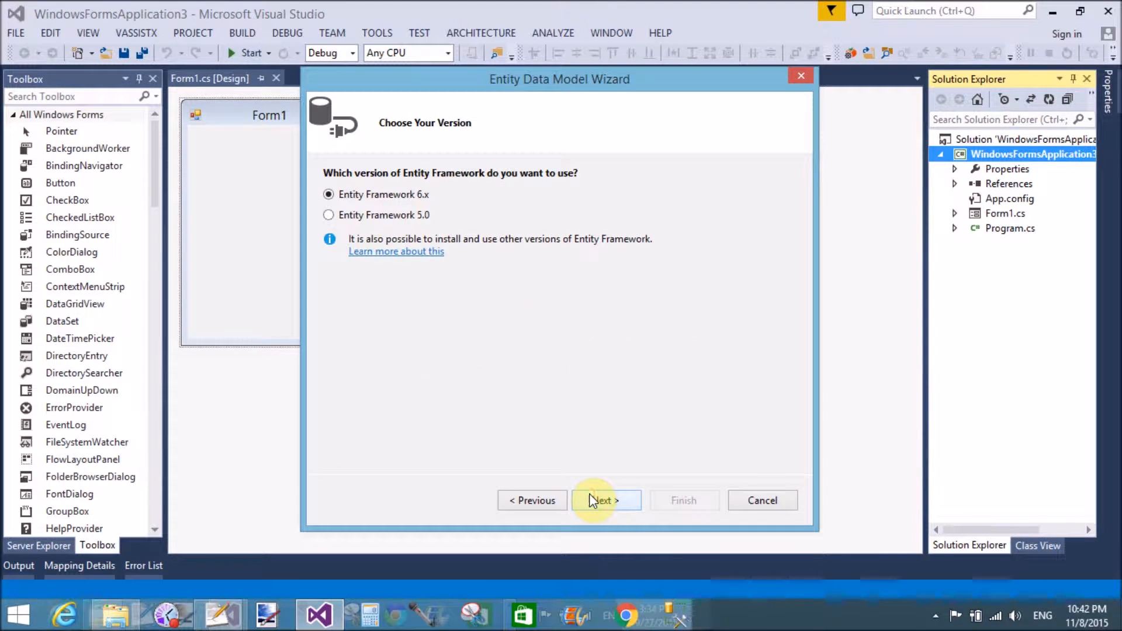
click(605, 500)
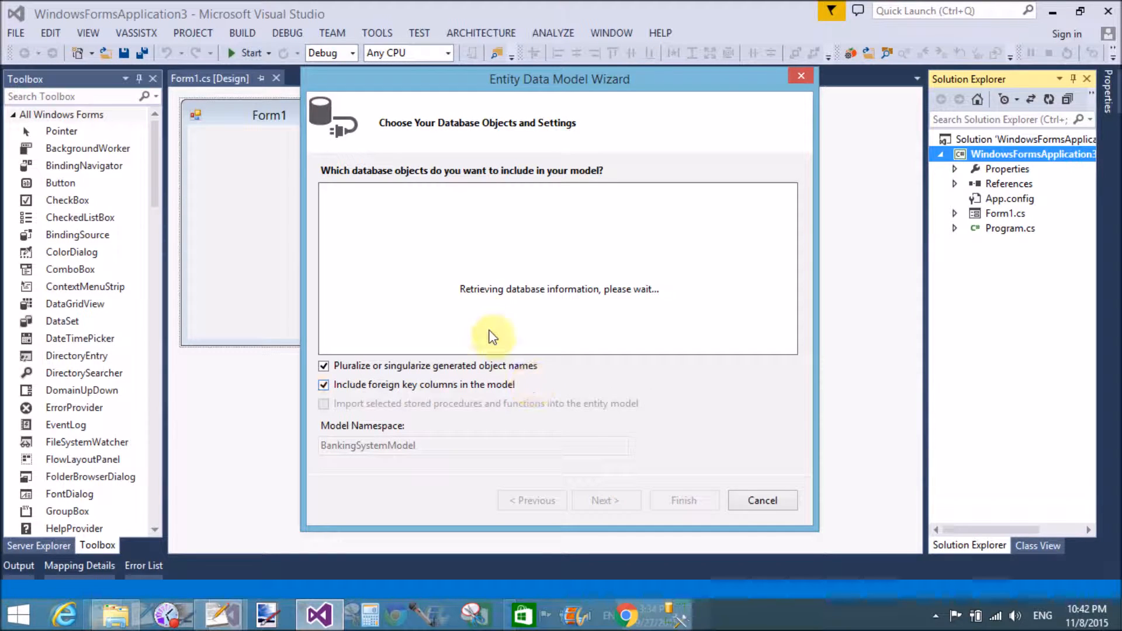
mouse_move(412, 242)
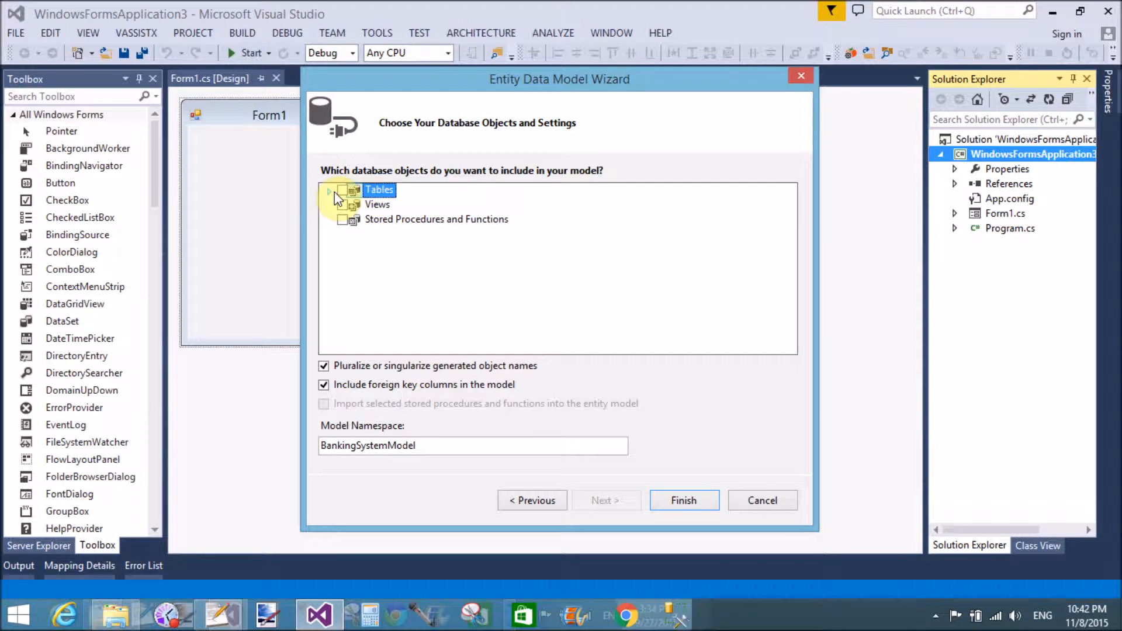
click(330, 189)
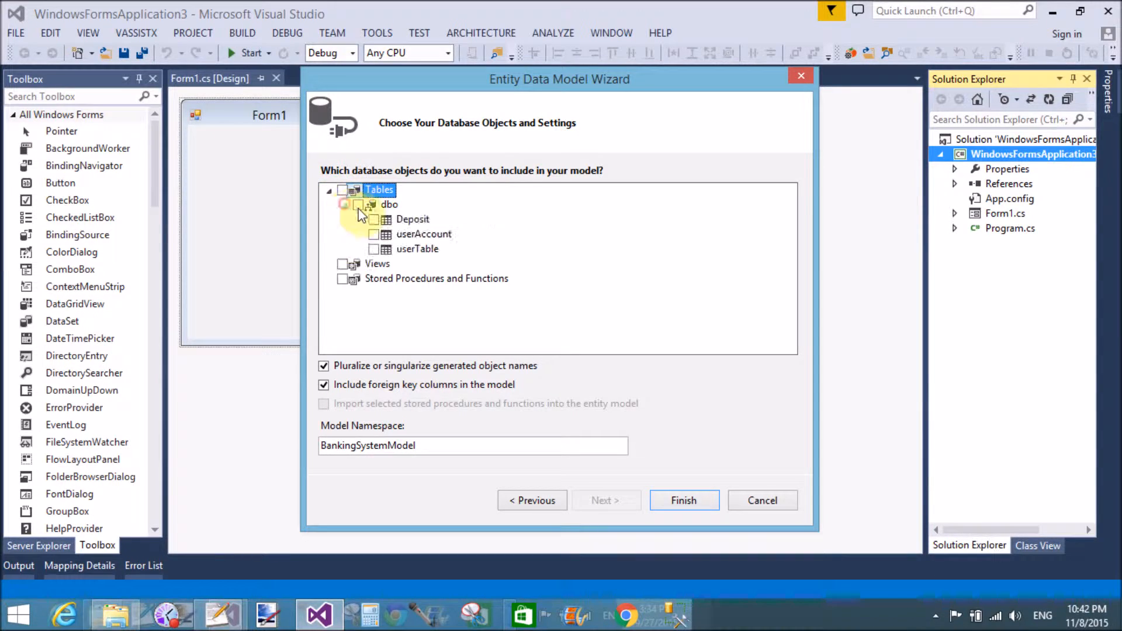
click(373, 234)
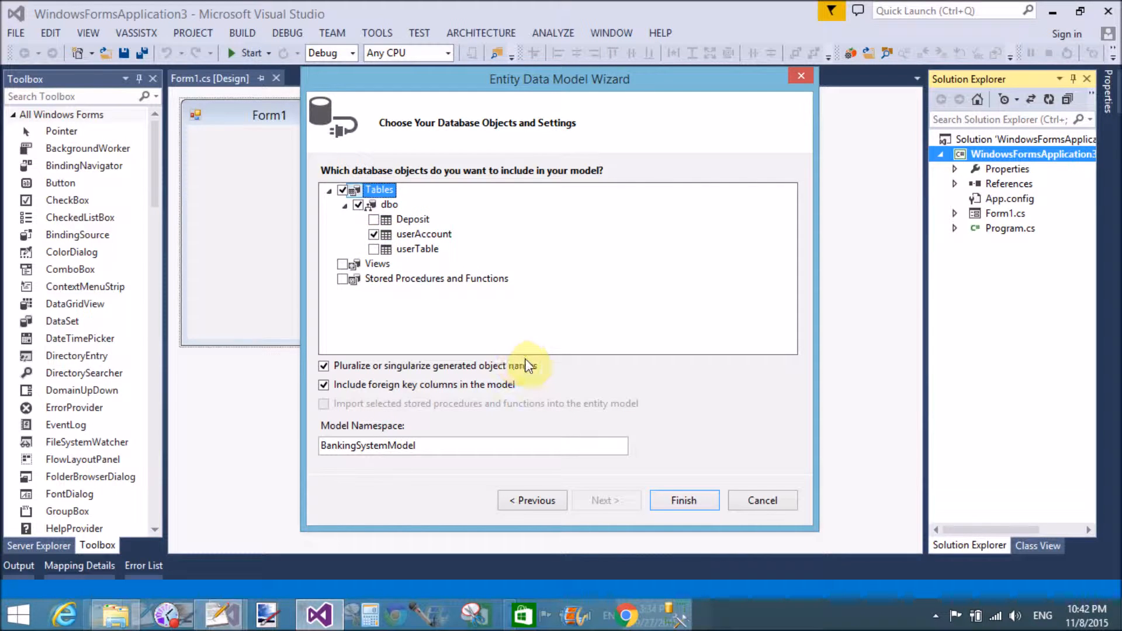
click(683, 500)
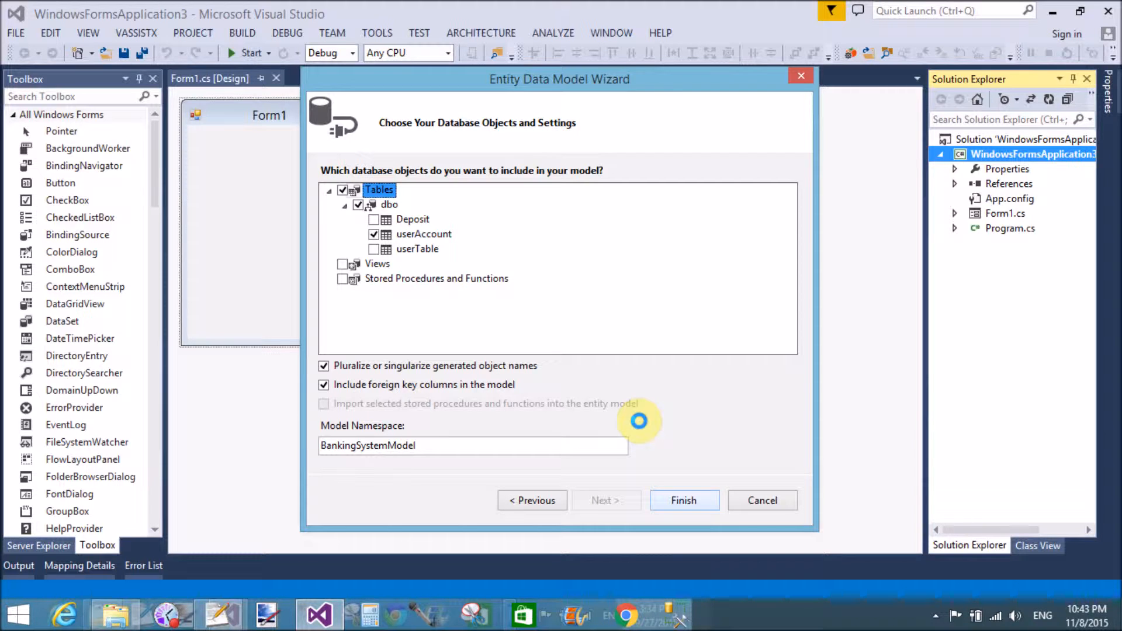
- Finish the wizard to generate Model1.edmx with the userAccount entity
click(683, 500)
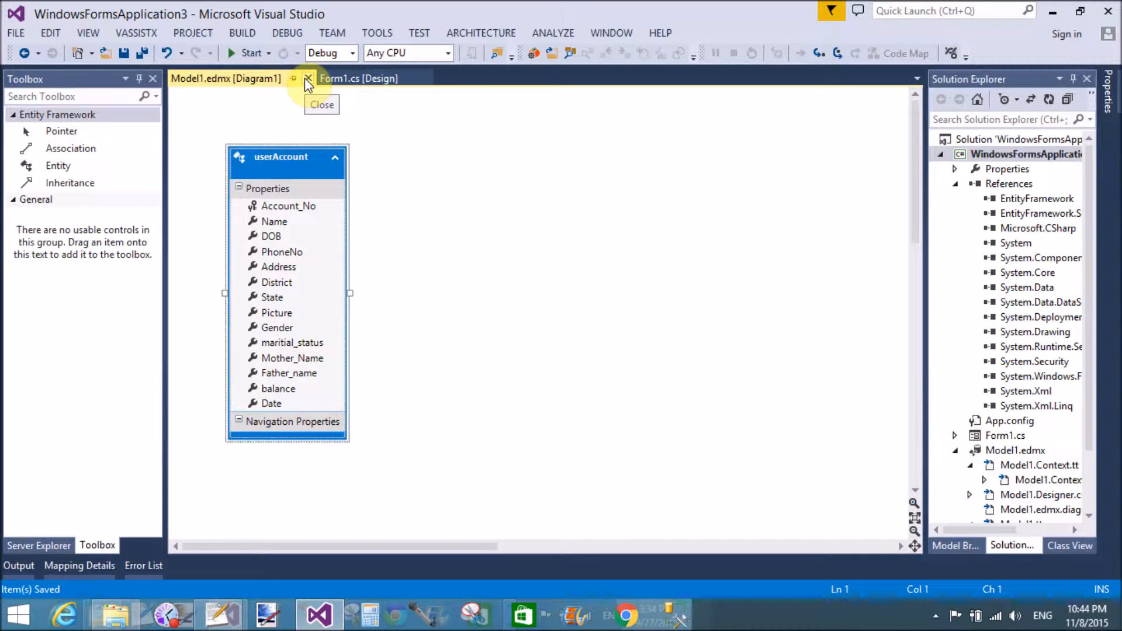
- Close the Model1.edmx diagram and enlarge Form1 in the designer
click(309, 78)
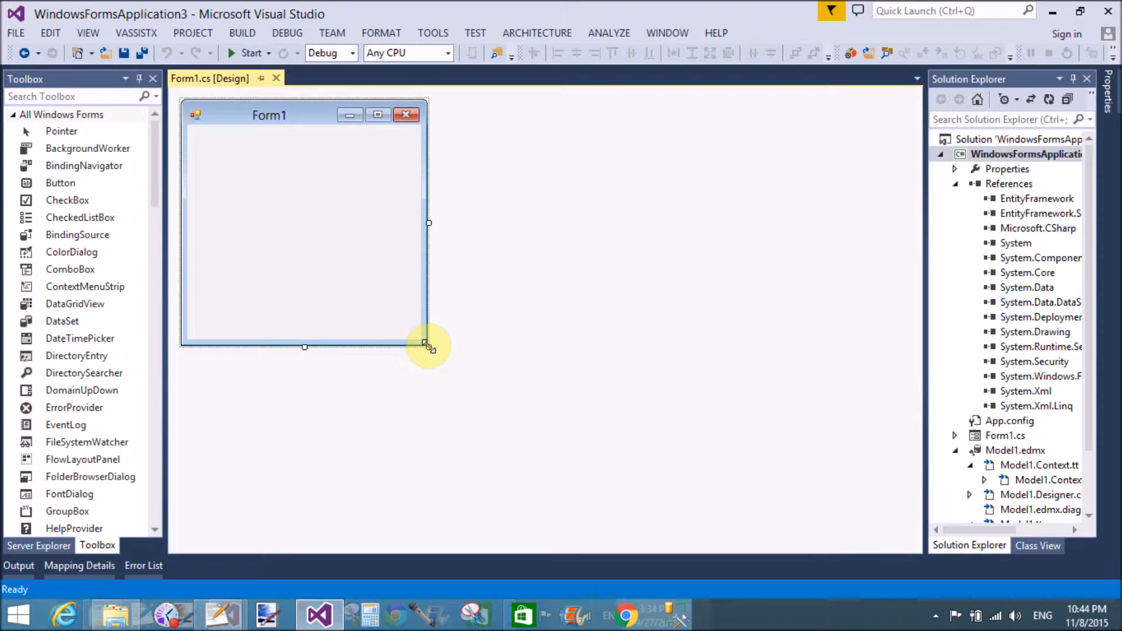
drag(428, 345, 540, 489)
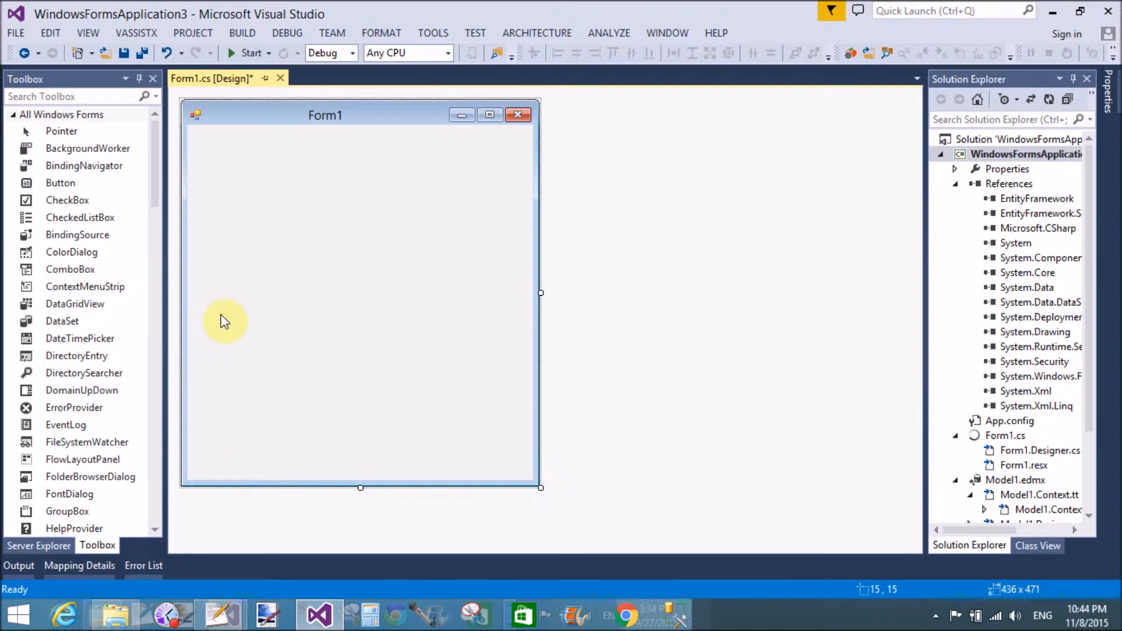
scroll(down, 3)
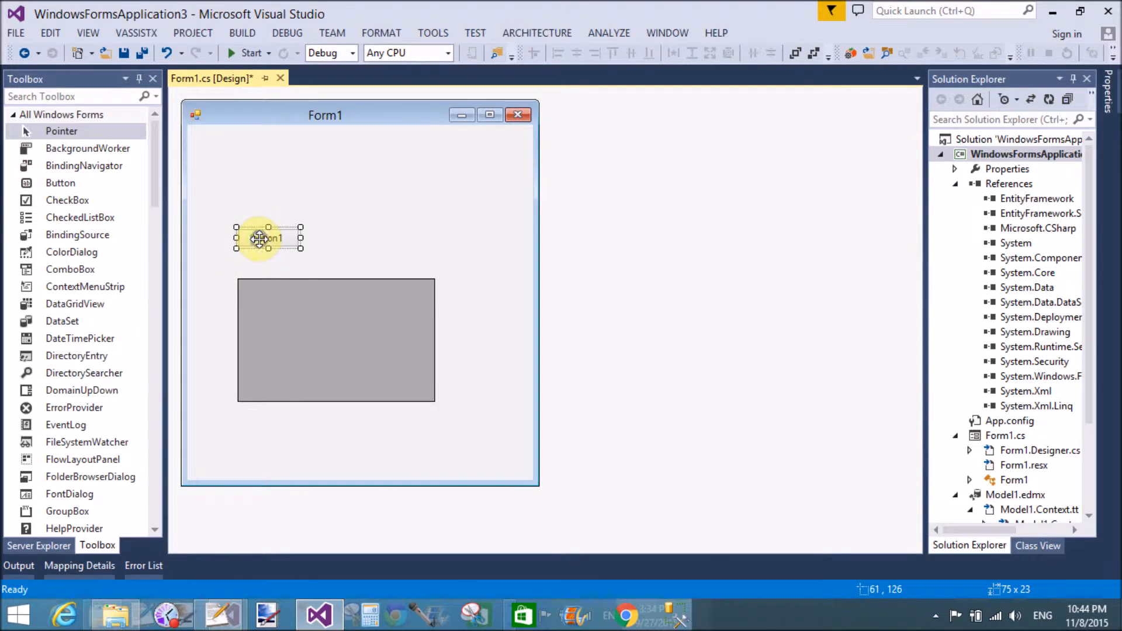
mouse_move(290, 201)
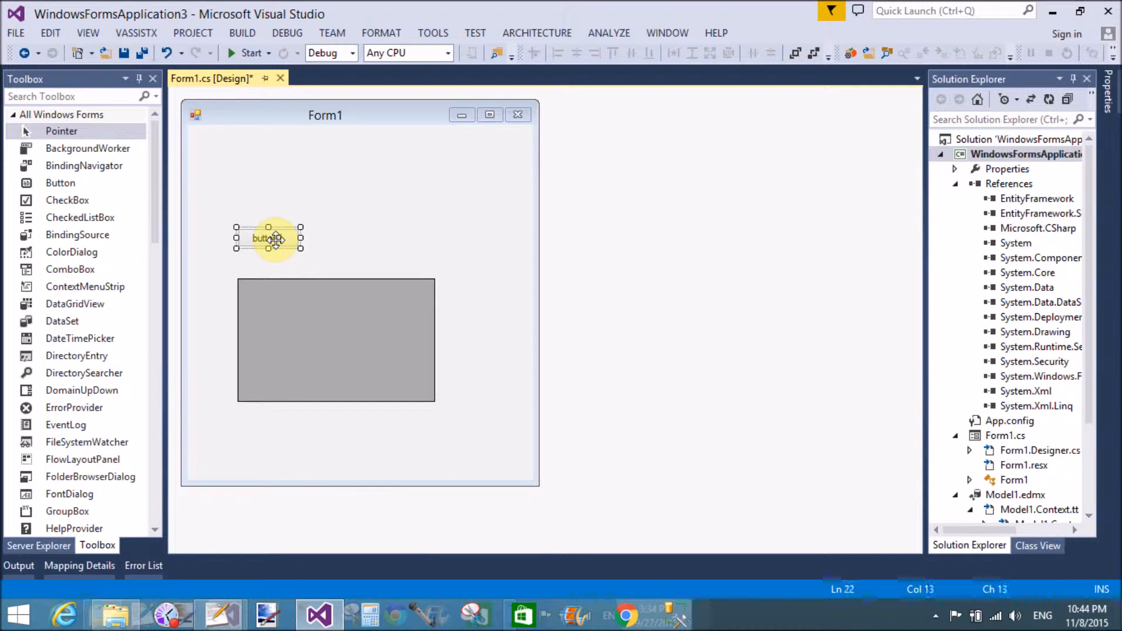
double_click(267, 239)
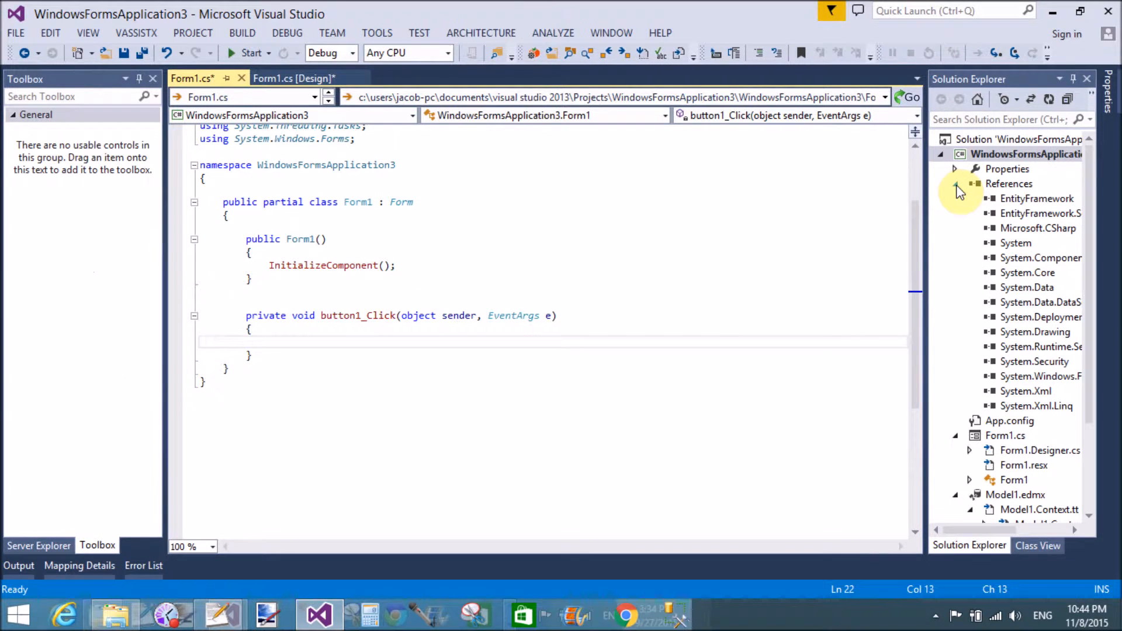
click(955, 183)
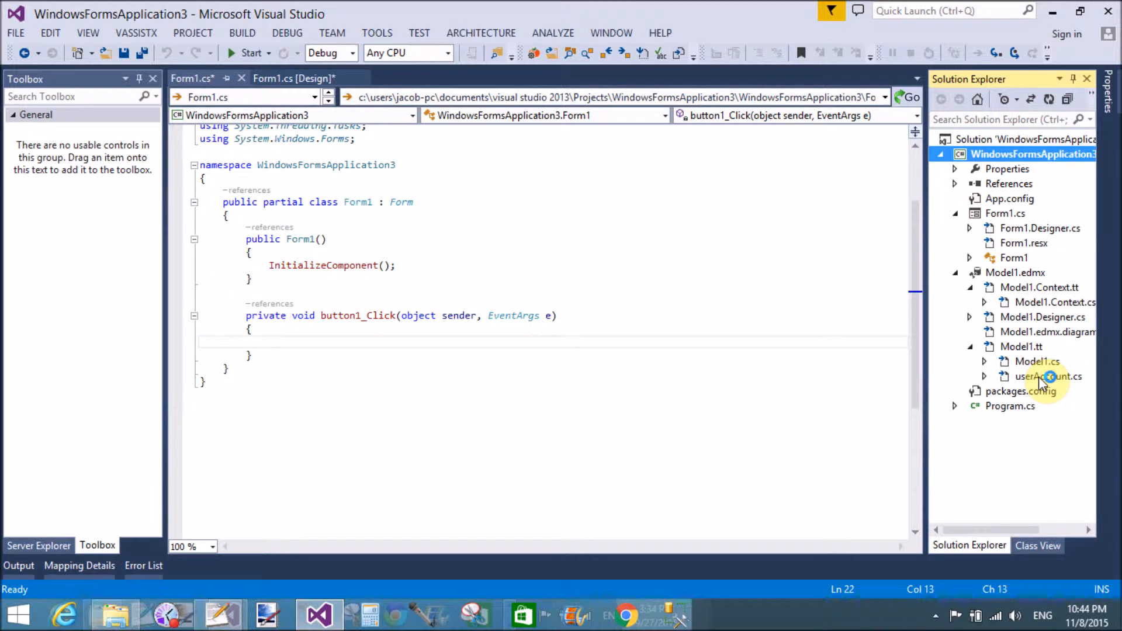
click(1047, 377)
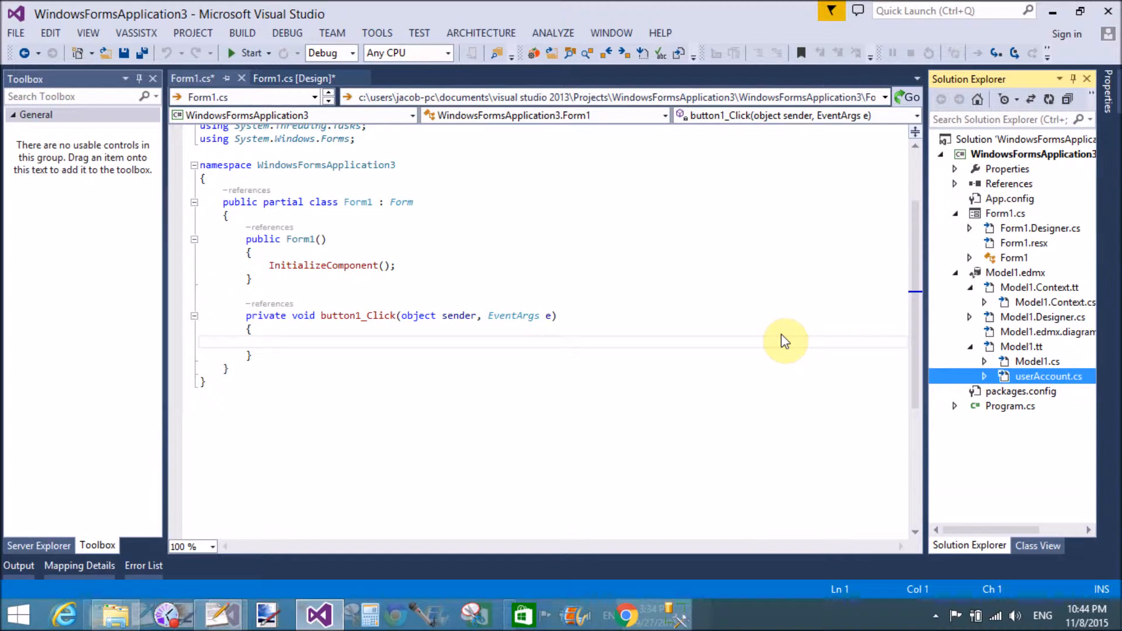
mouse_move(692, 312)
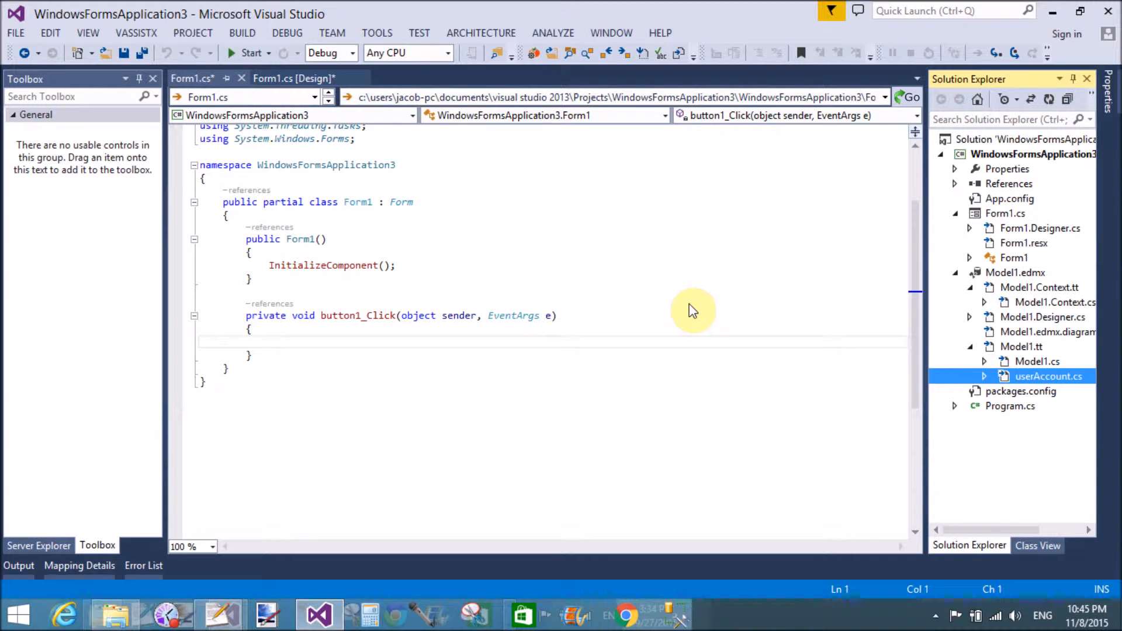
mouse_move(656, 337)
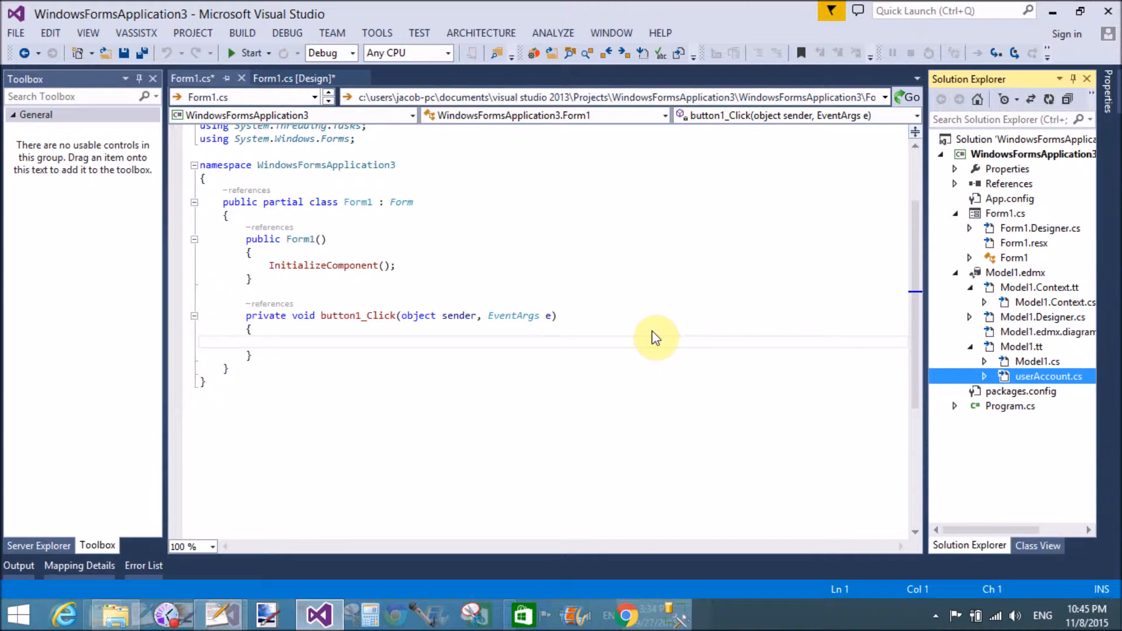
mouse_move(646, 458)
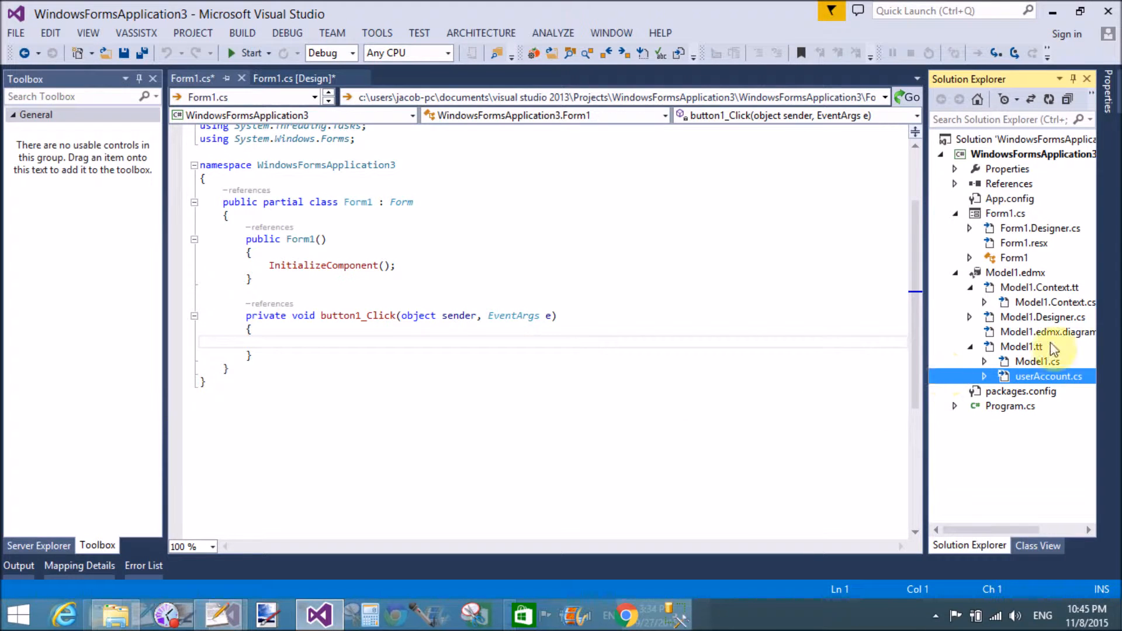
- Open userAccount.cs and Model1.Context.cs, and select the userAccounts DbSet name
double_click(1049, 376)
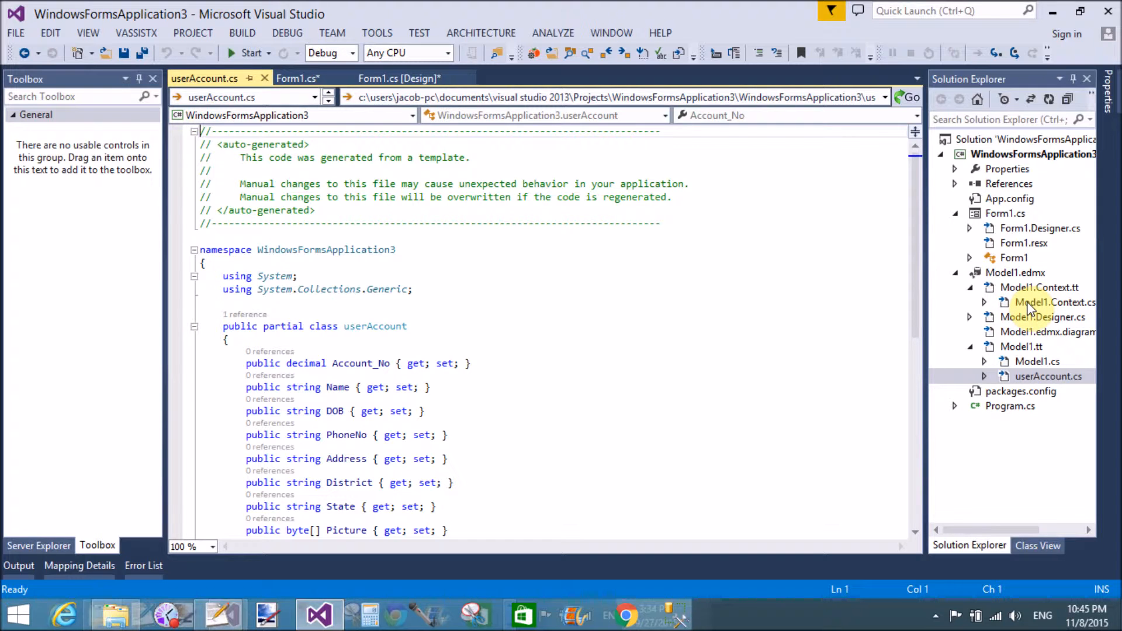
click(1052, 302)
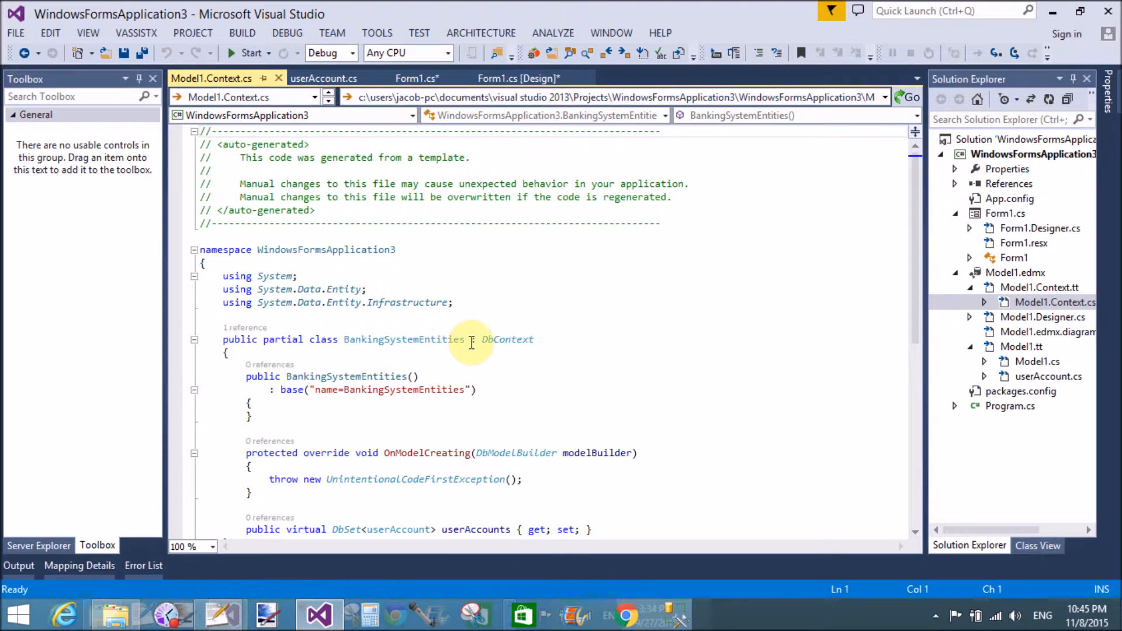
double_click(404, 340)
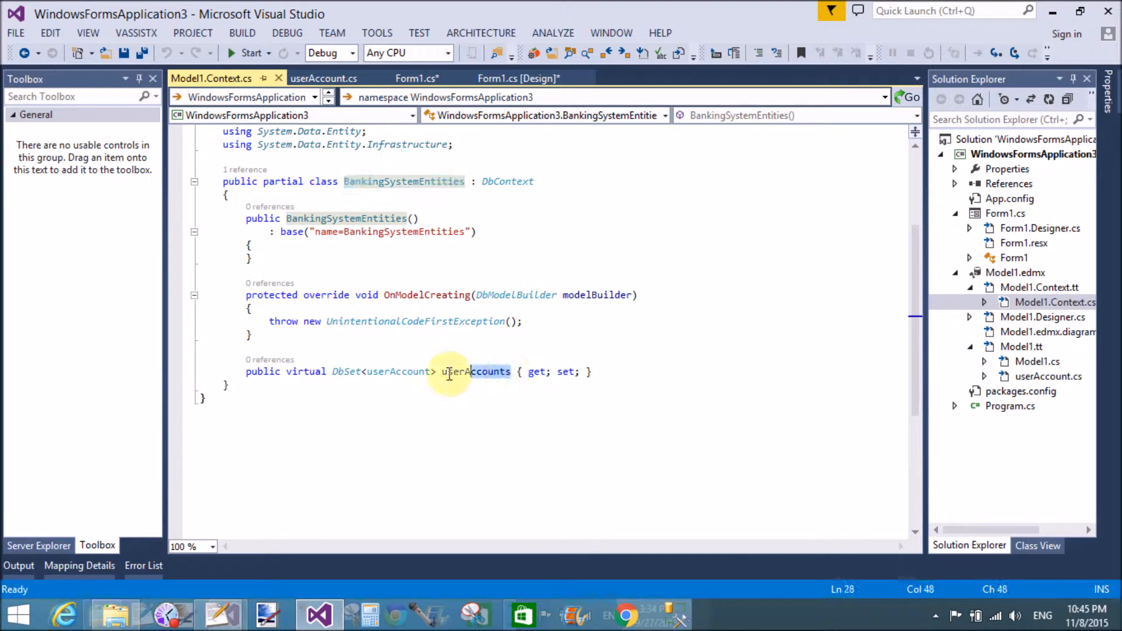
double_click(476, 372)
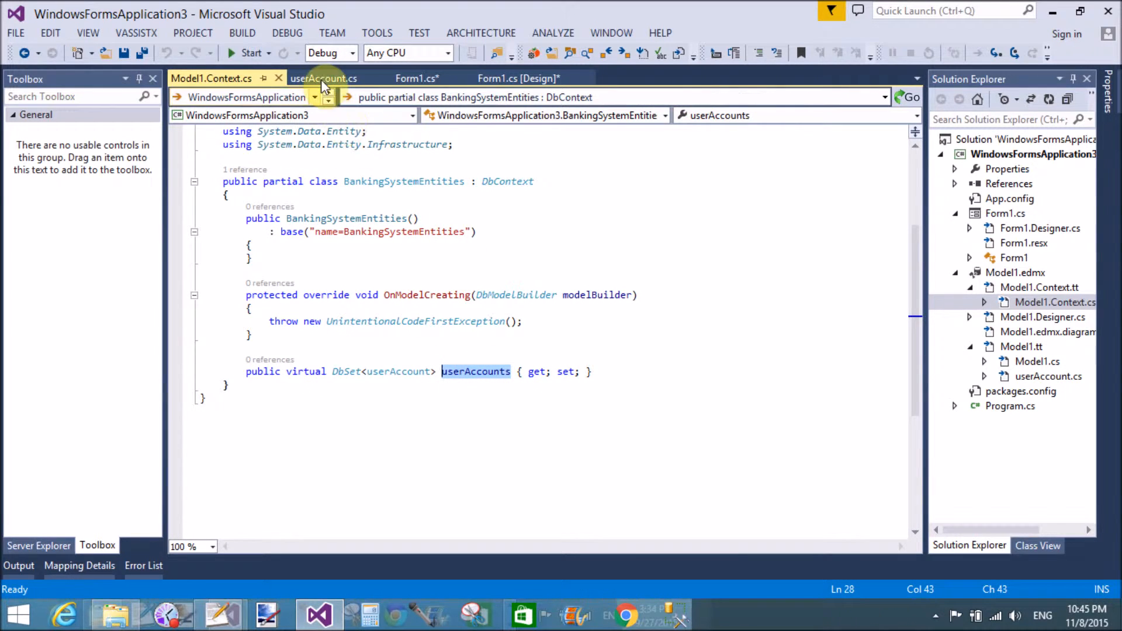
- In Form1.cs, write BankingSystemEntities bs = new BankingSystemEntities();
click(417, 77)
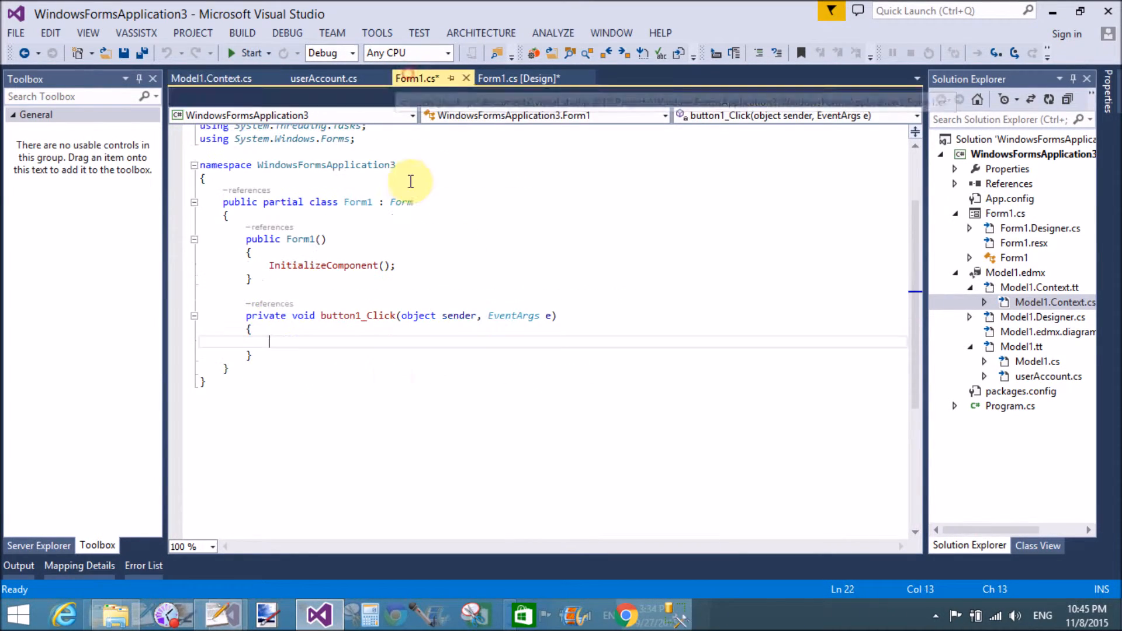
text(BankingSystemEntities)
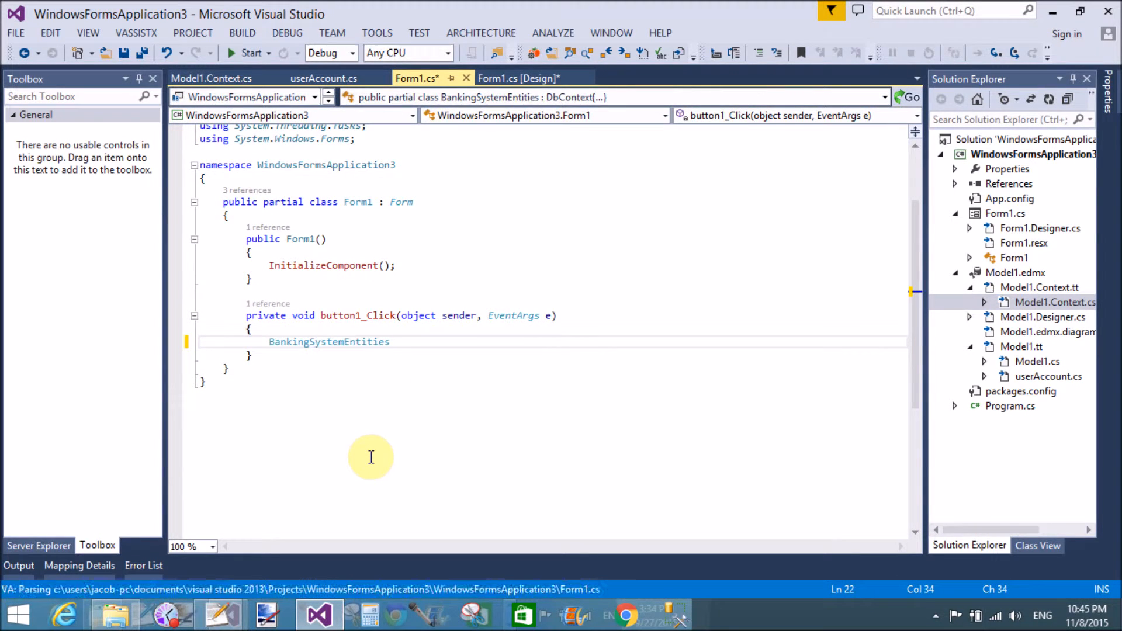
text(b)
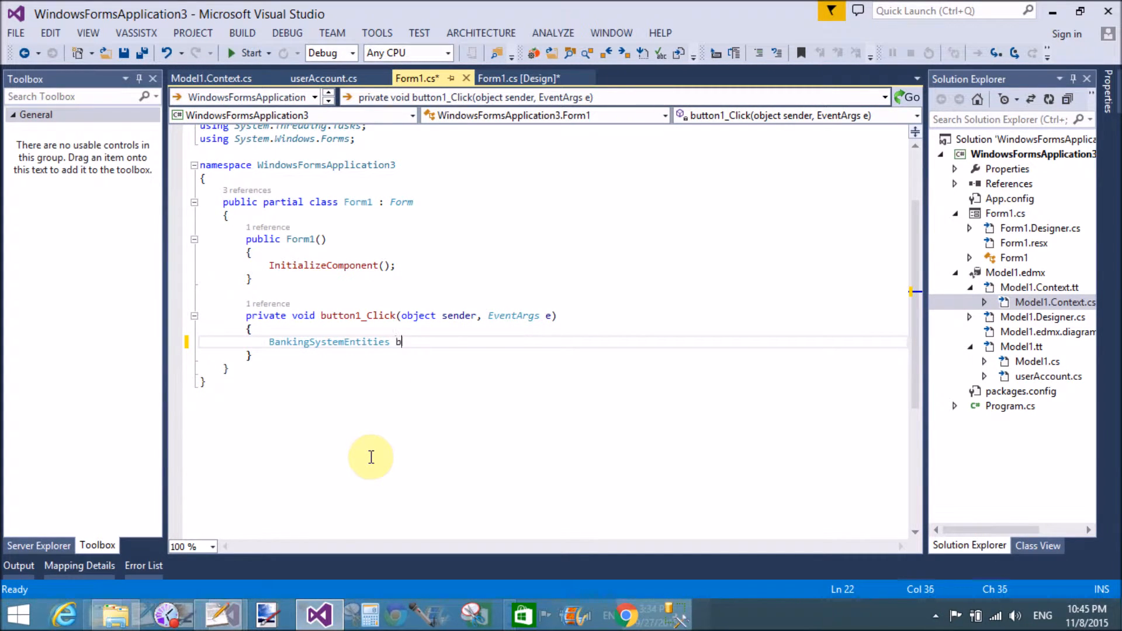
text(s=new)
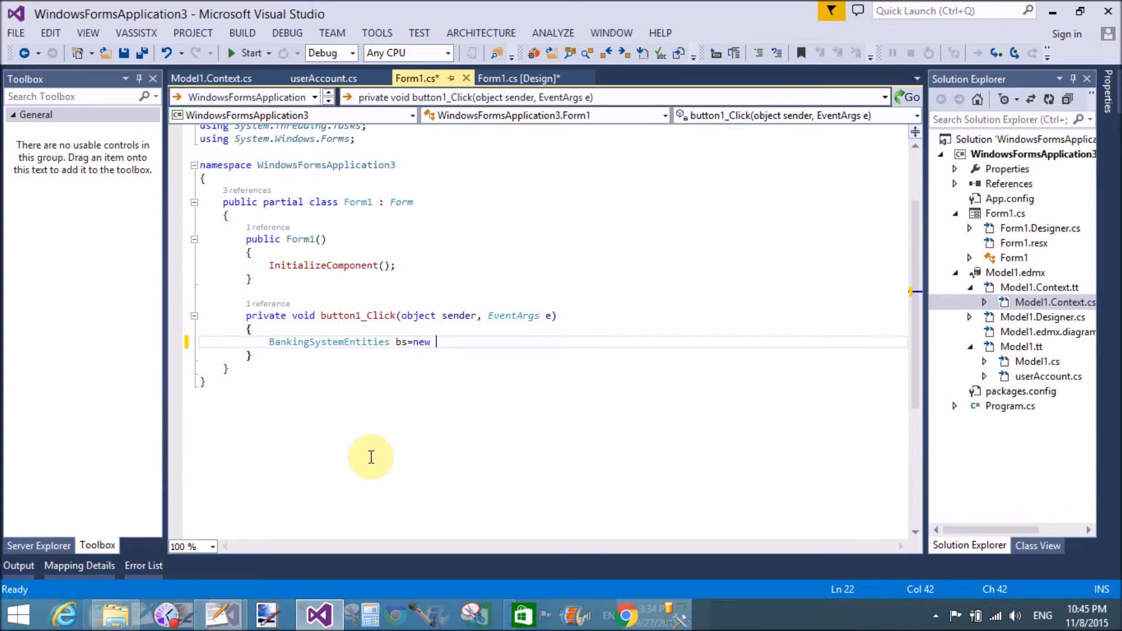
text(BankingSystemEntities())
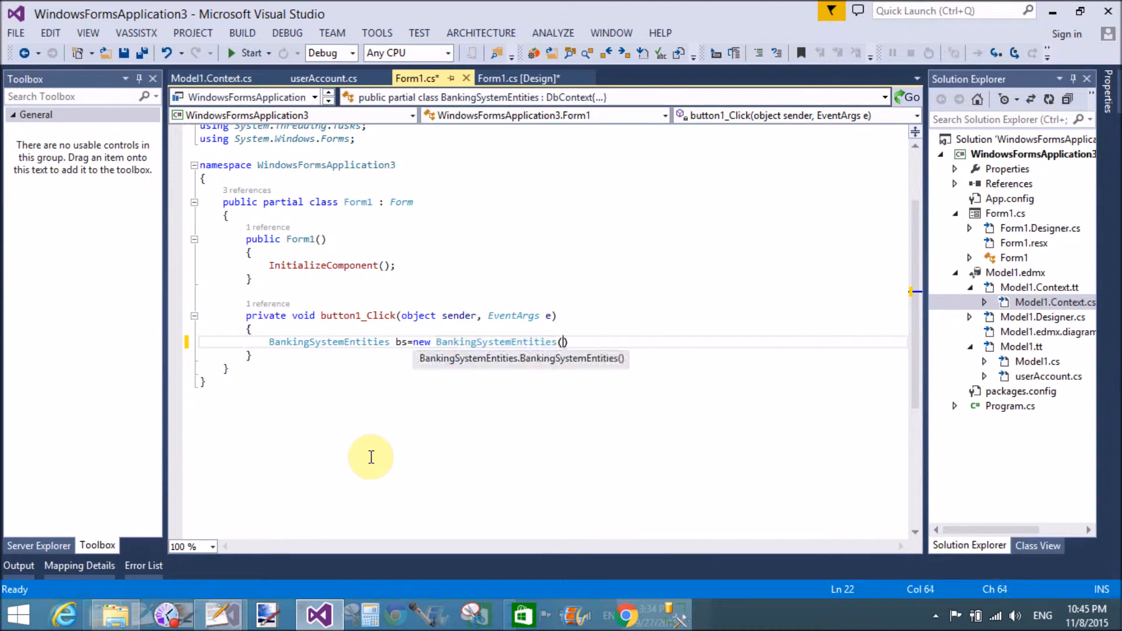
- Start the line var item = bs.userAccounts in button1_Click
text(b)
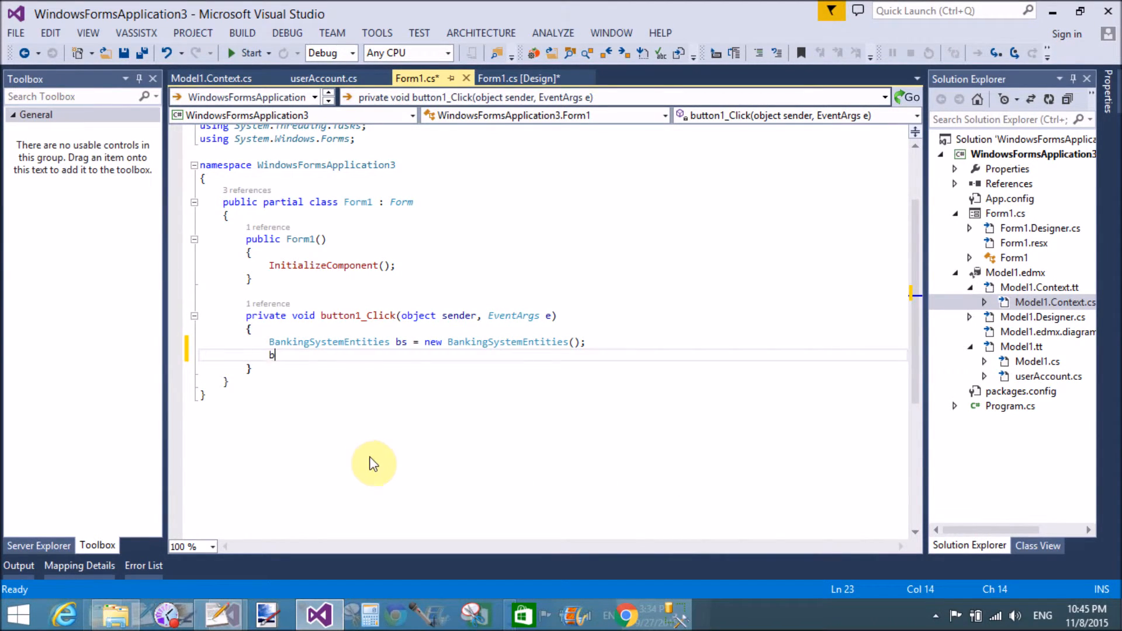
text(var item)
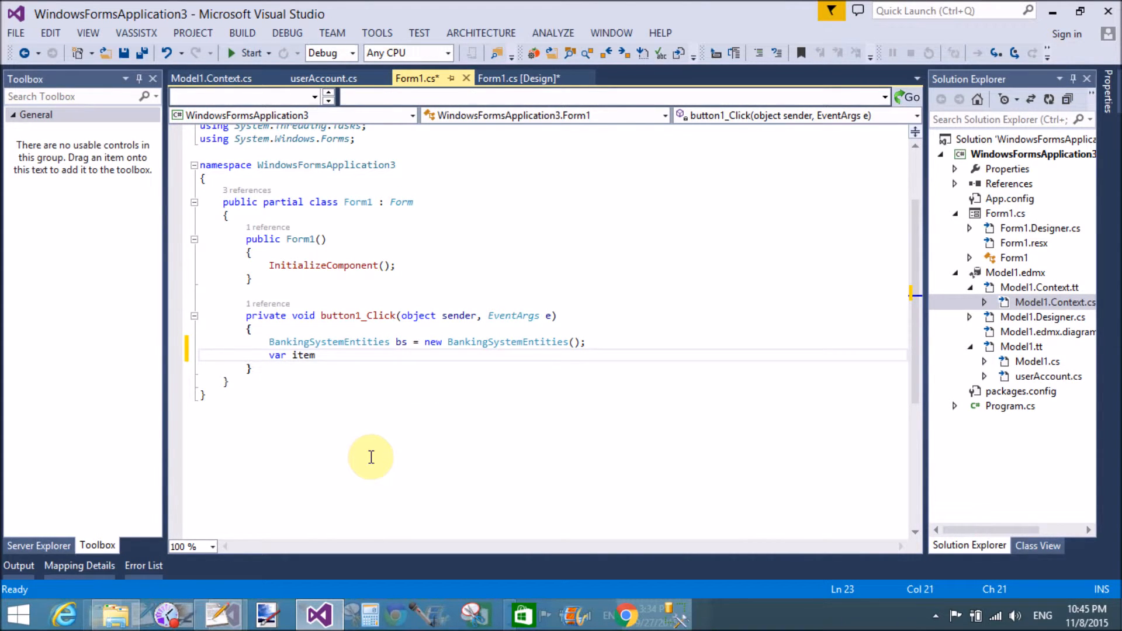
text(=)
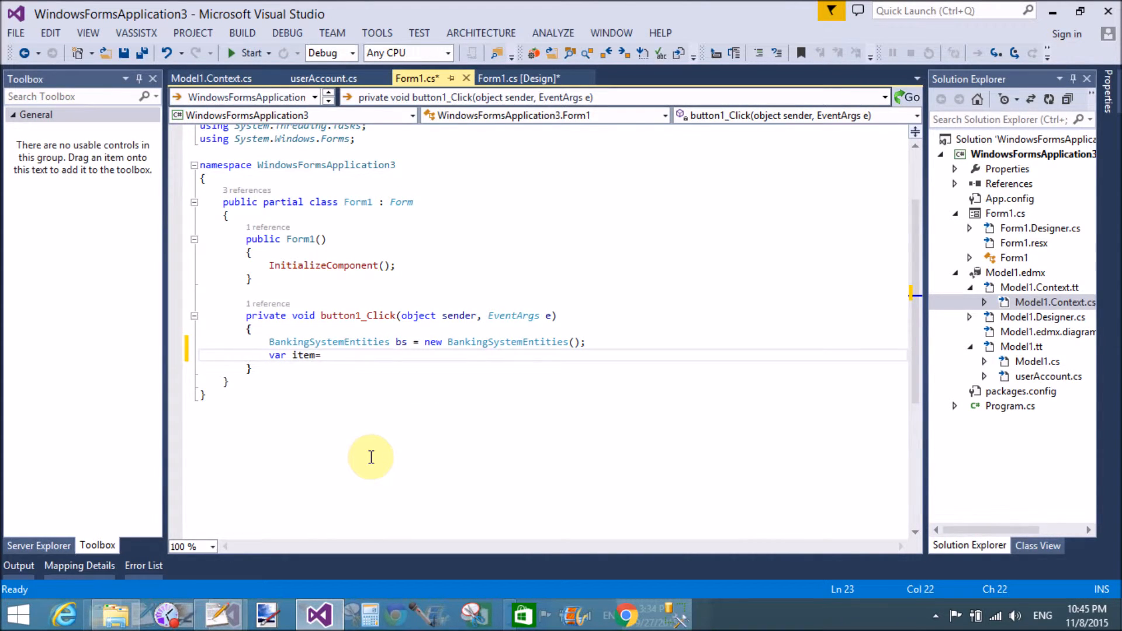
text(bs)
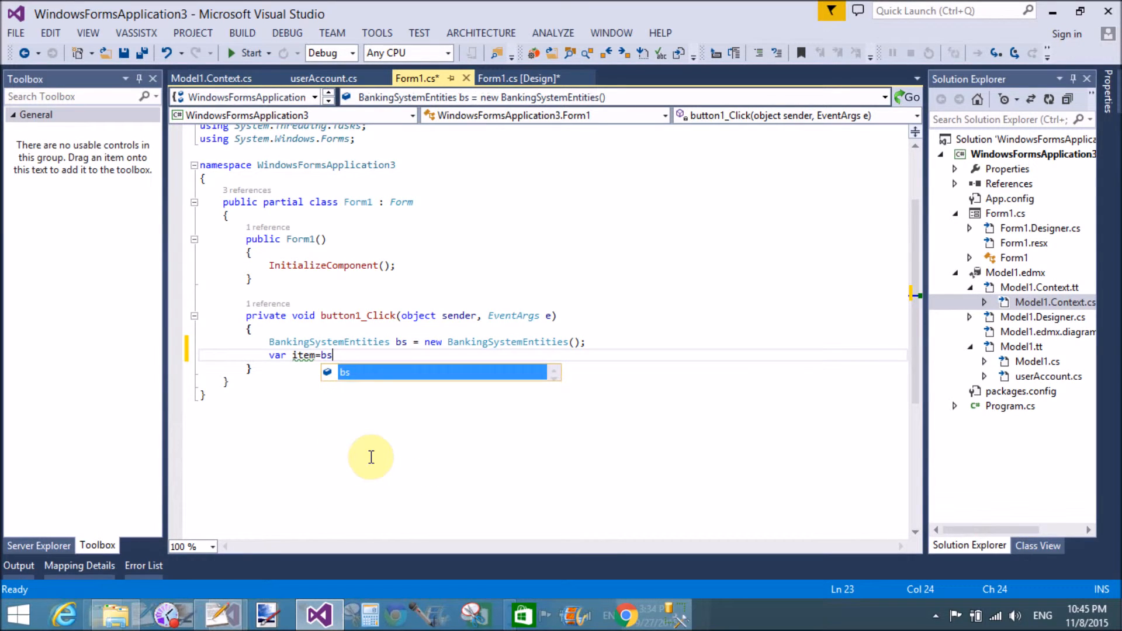
text(.)
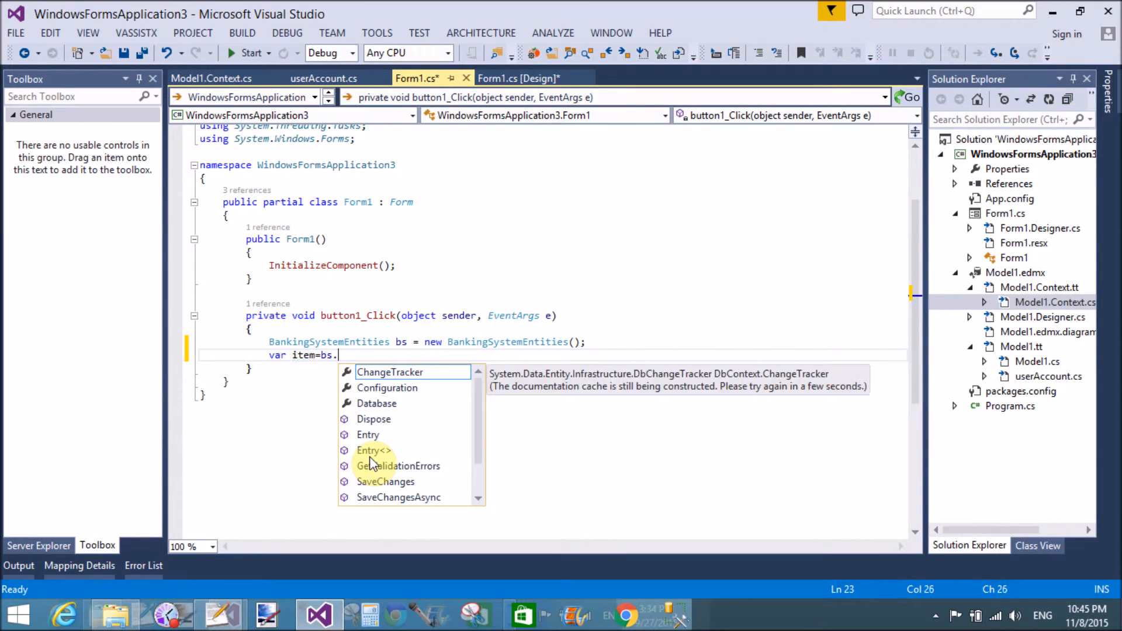
text(userAccounts)
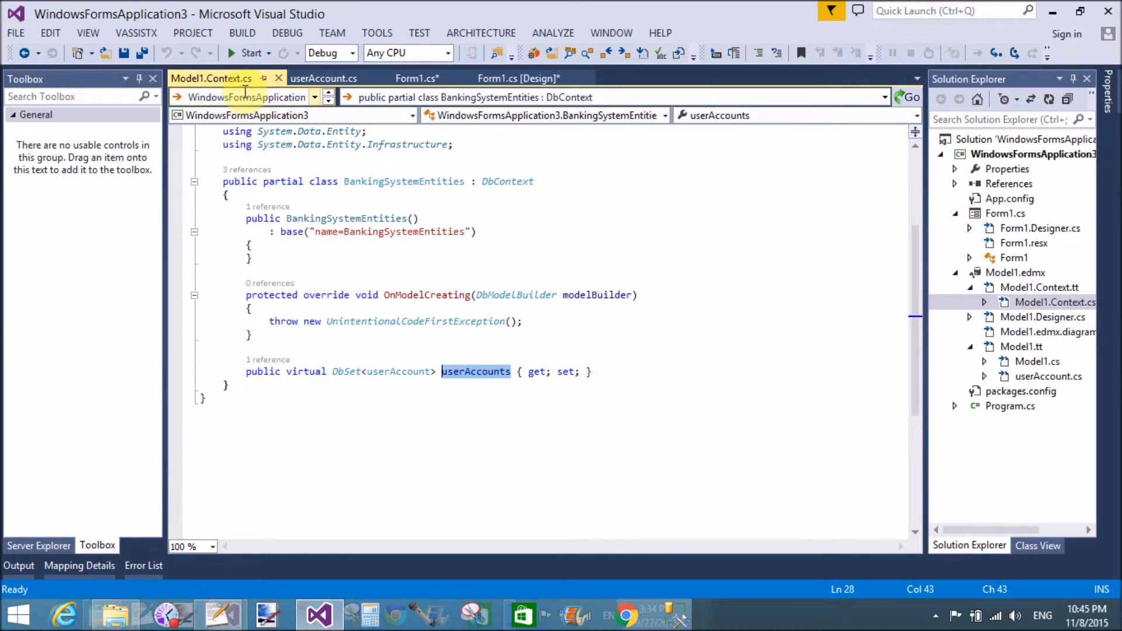
mouse_move(415, 78)
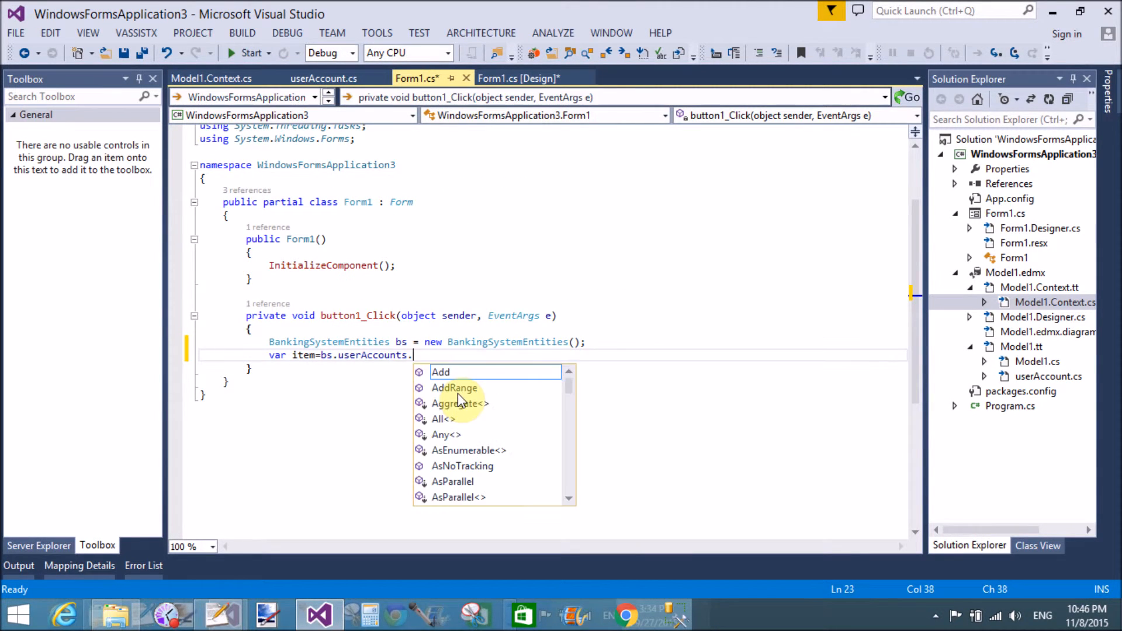
- Finish the line as var item = bs.userAccounts.ToList();
text(us)
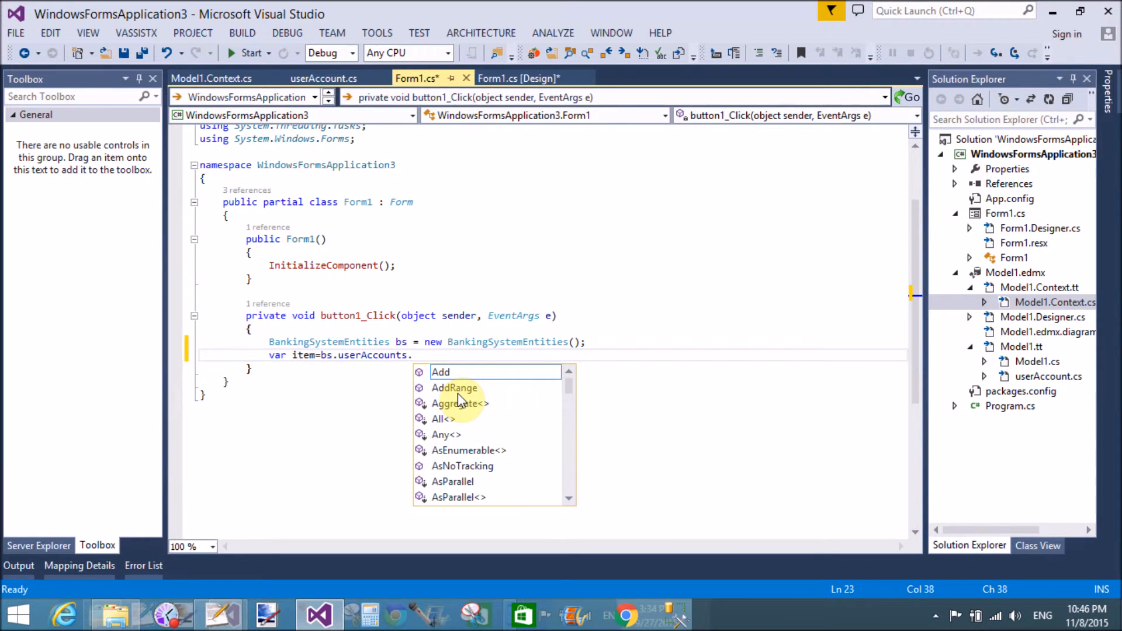
text(l)
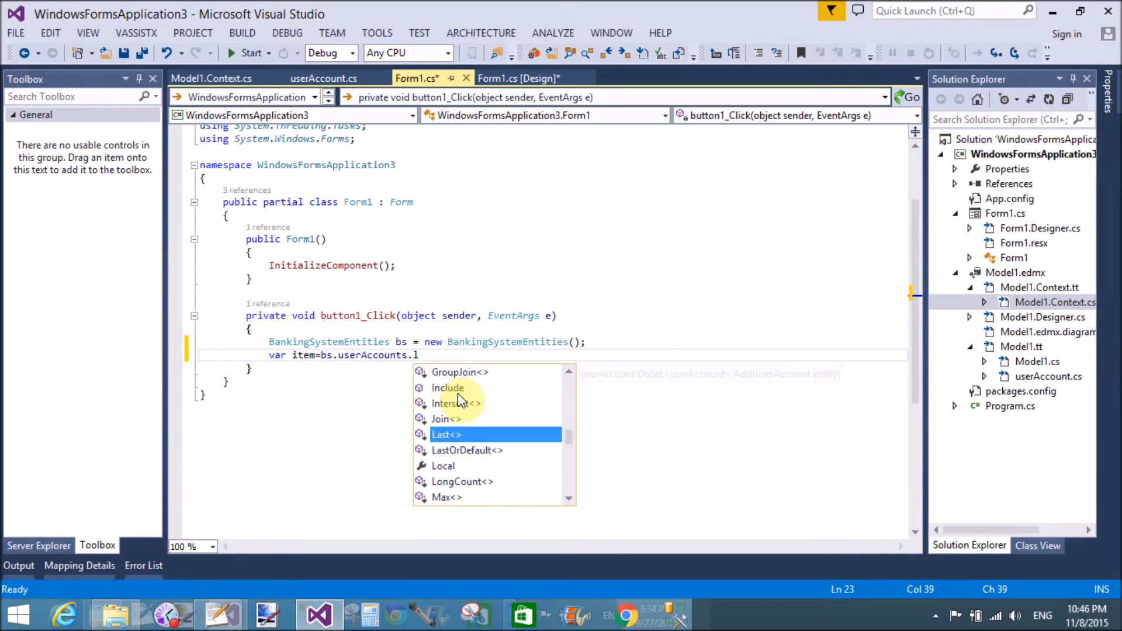
text(ToList();)
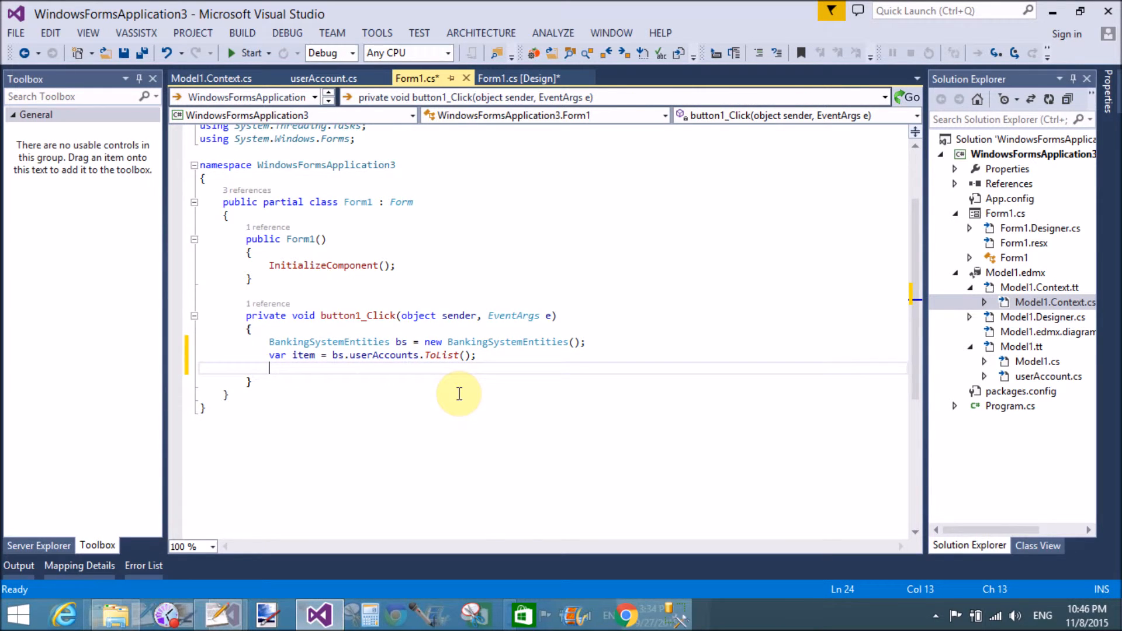
- Add the line dataGridView1.DataSource=item below the list assignment
text(dataGridView1)
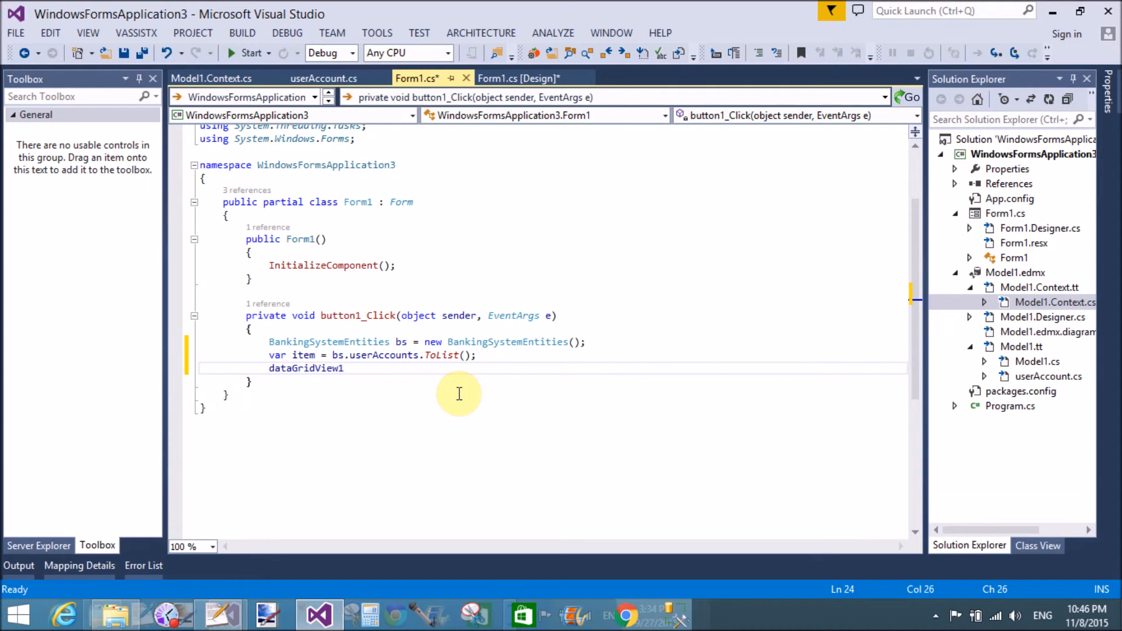
text(.dataSource=)
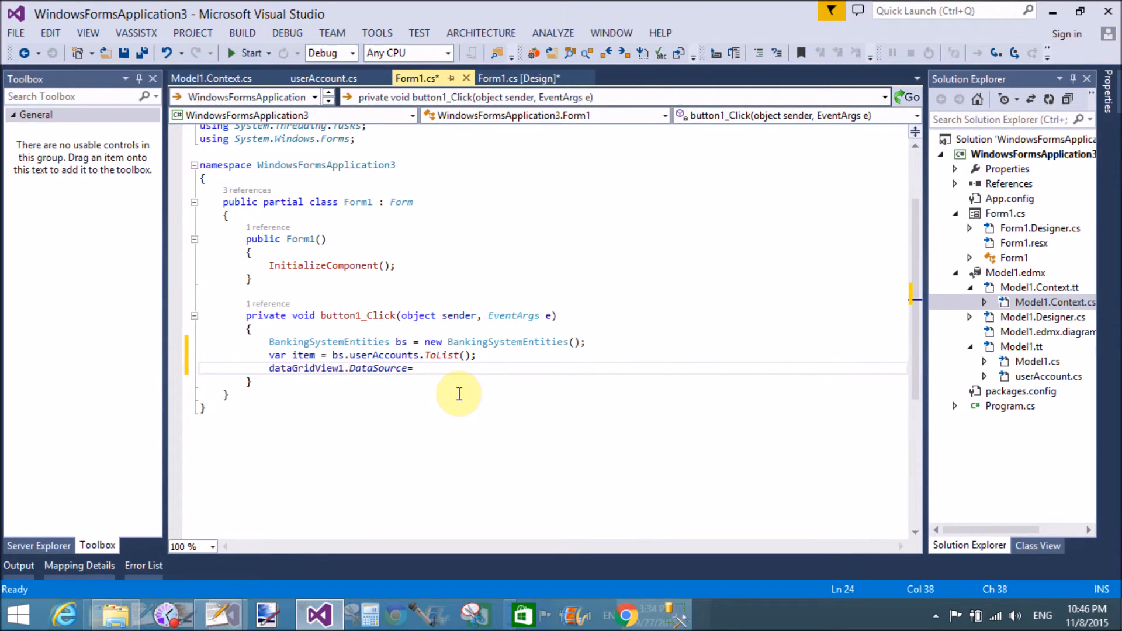
text(item)
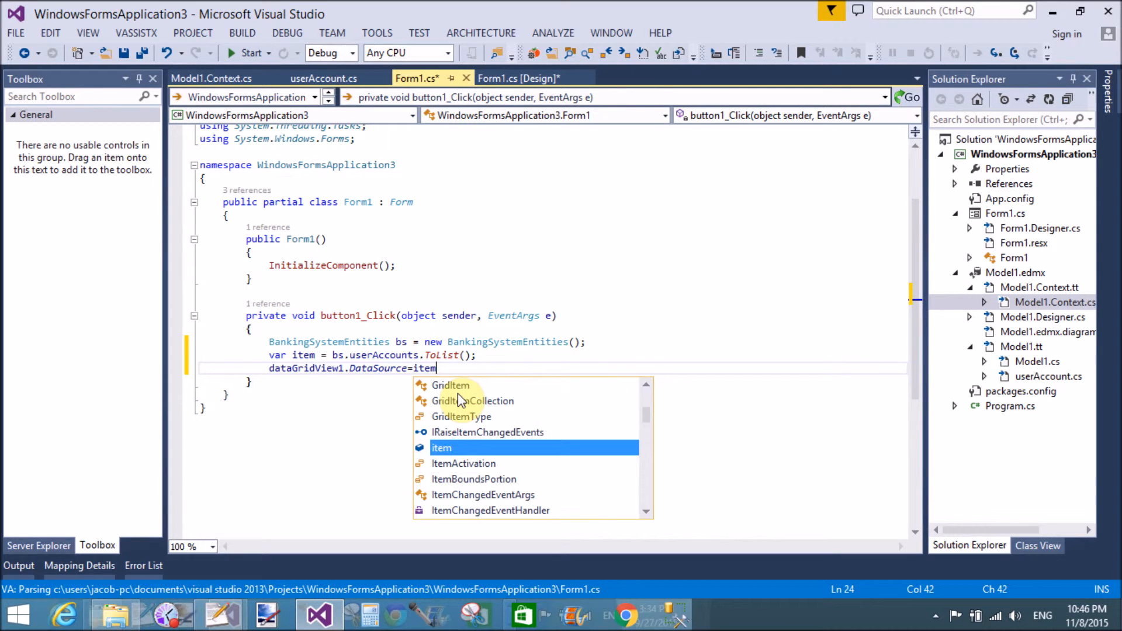